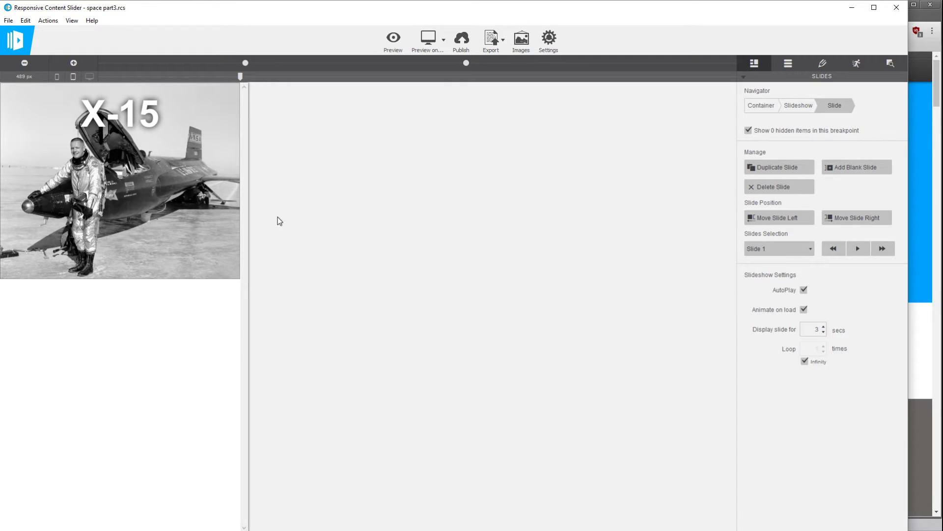
mouse_move(345, 236)
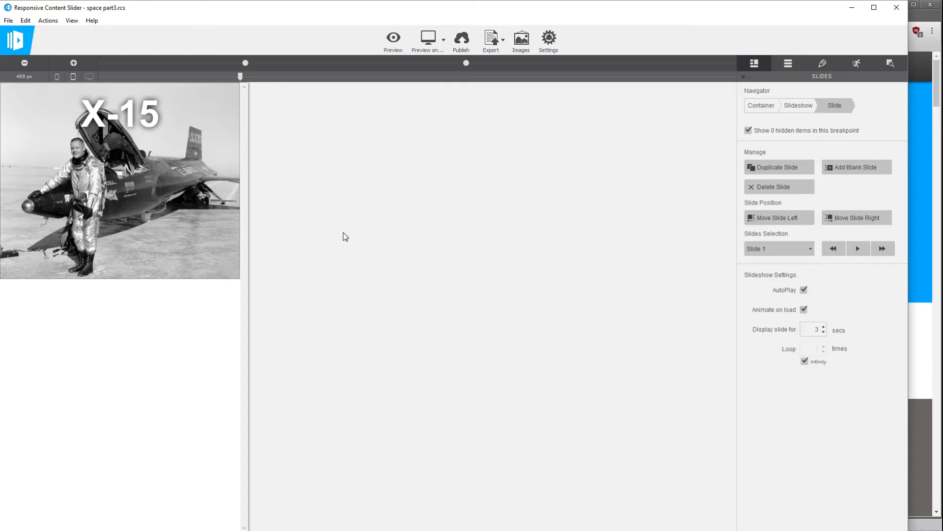
mouse_move(352, 237)
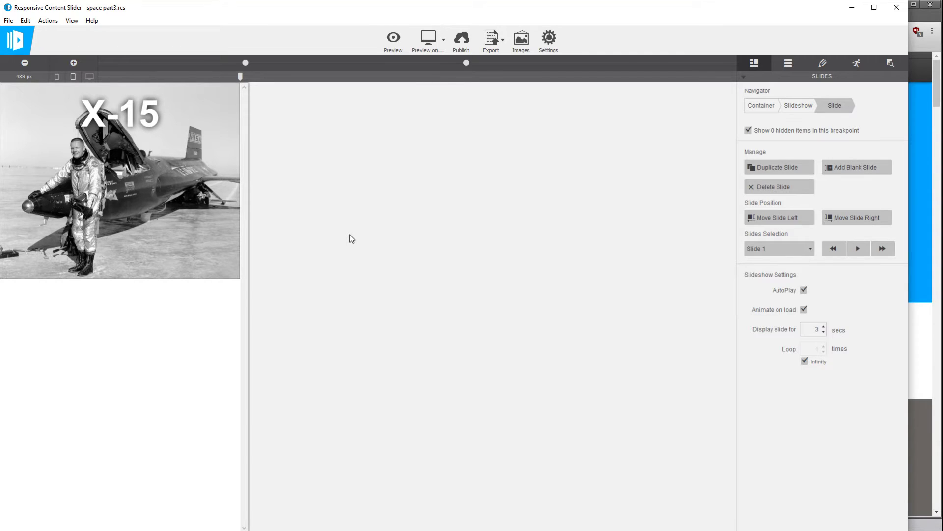
mouse_move(521, 151)
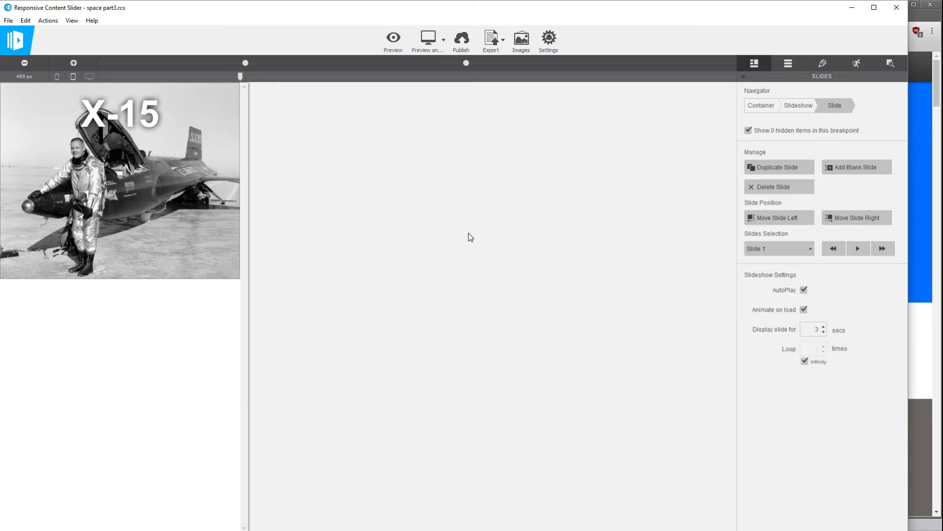
View Slide 3, the astronaut photo, from the Slides Selection list
left_click(779, 248)
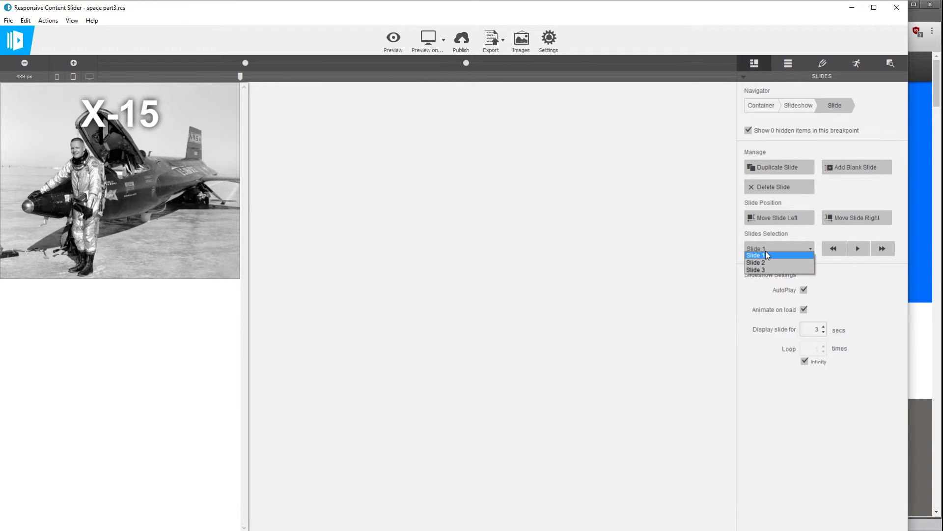
left_click(776, 269)
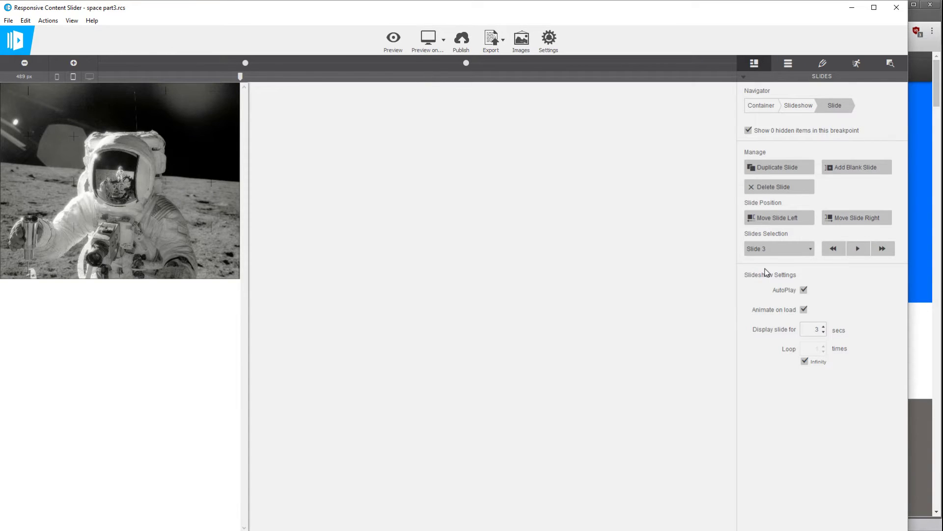
mouse_move(770, 247)
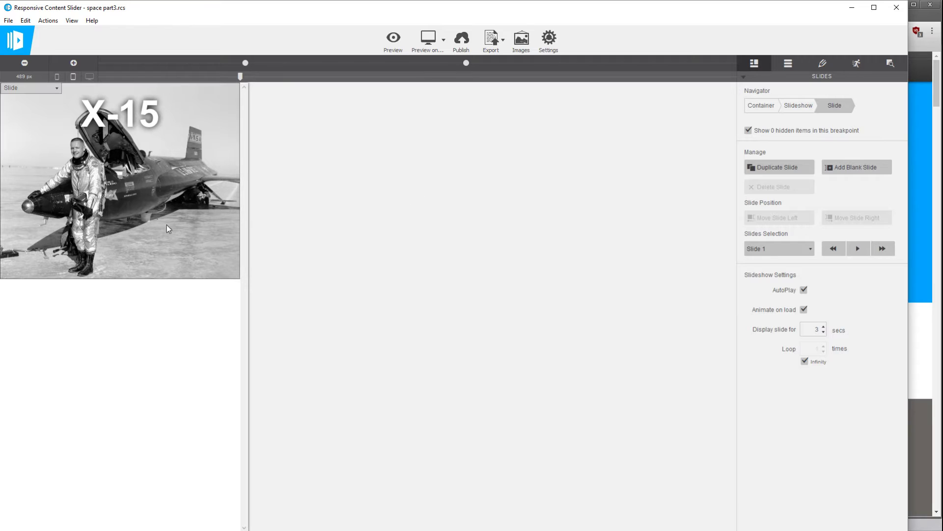
mouse_move(146, 229)
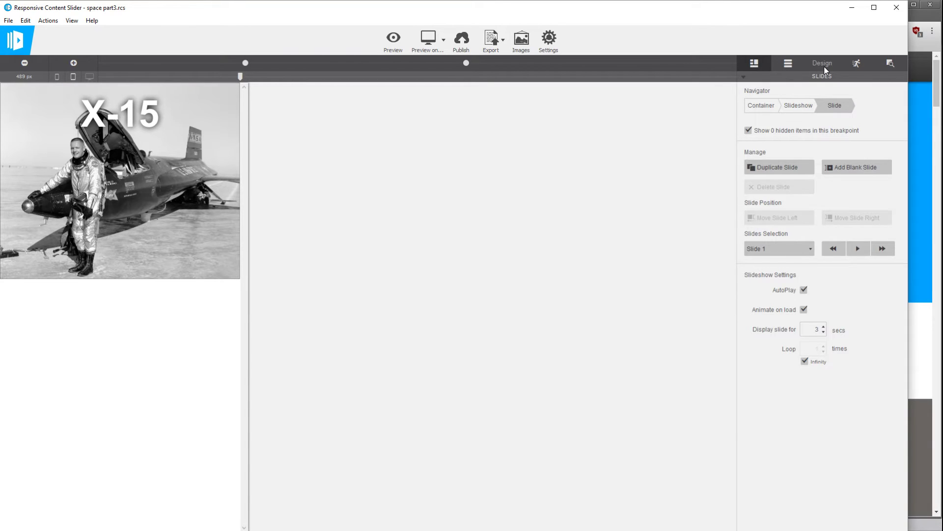
Clear the slide's background image and colour the whole slideshow dark navy #16355c
left_click(821, 63)
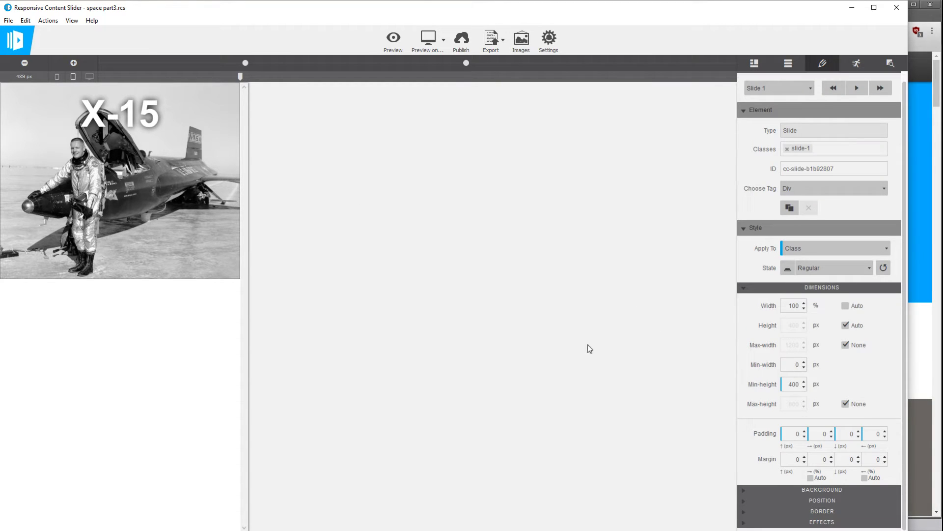
mouse_move(620, 344)
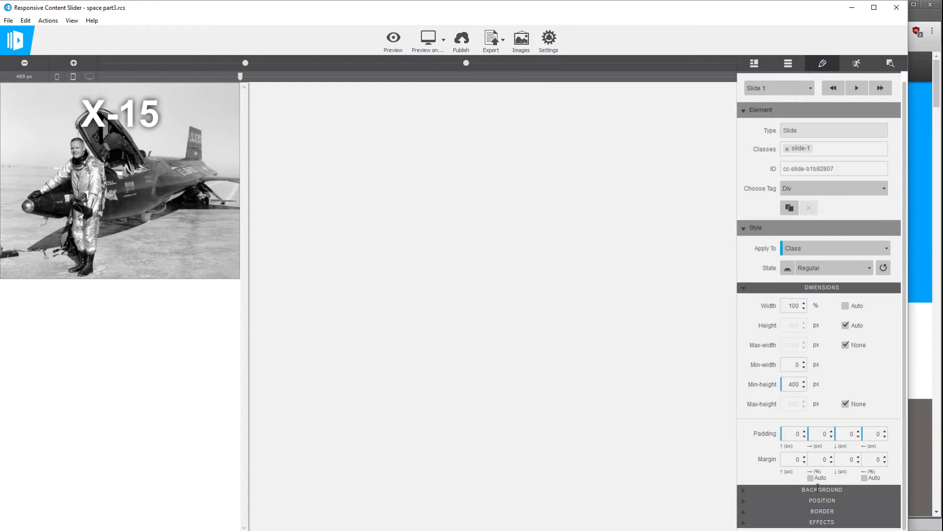
scroll("down", 3)
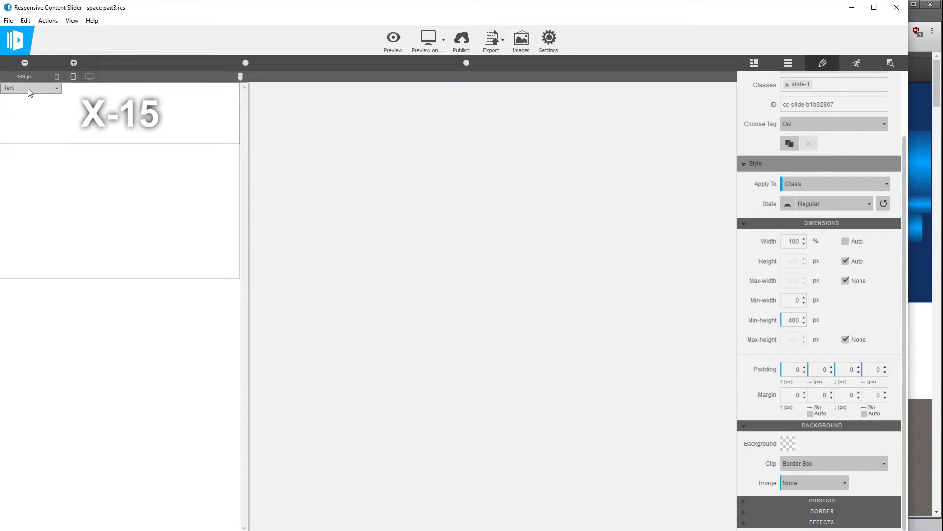
left_click(31, 87)
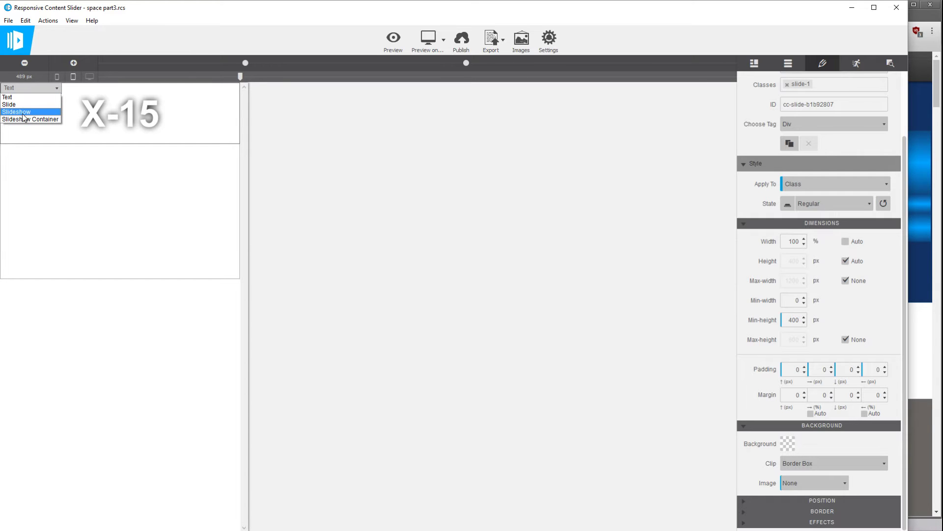
left_click(16, 112)
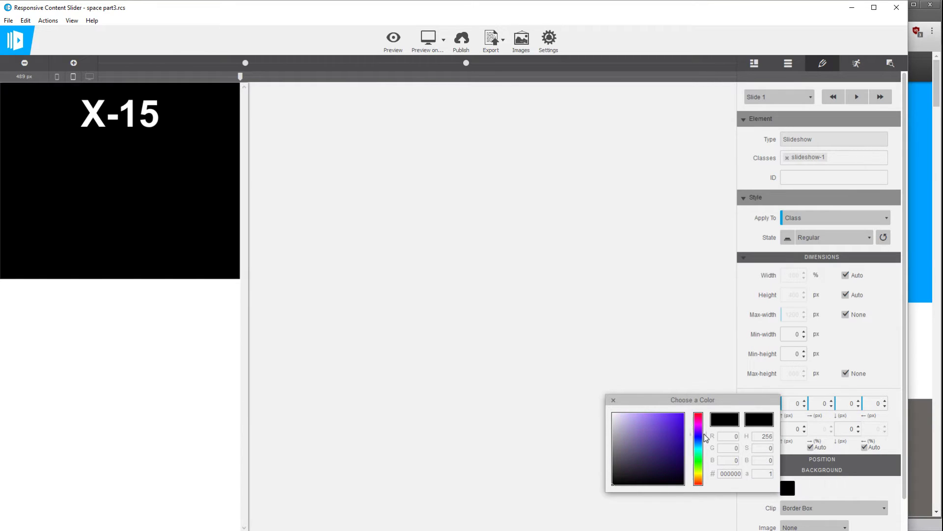
left_click(666, 461)
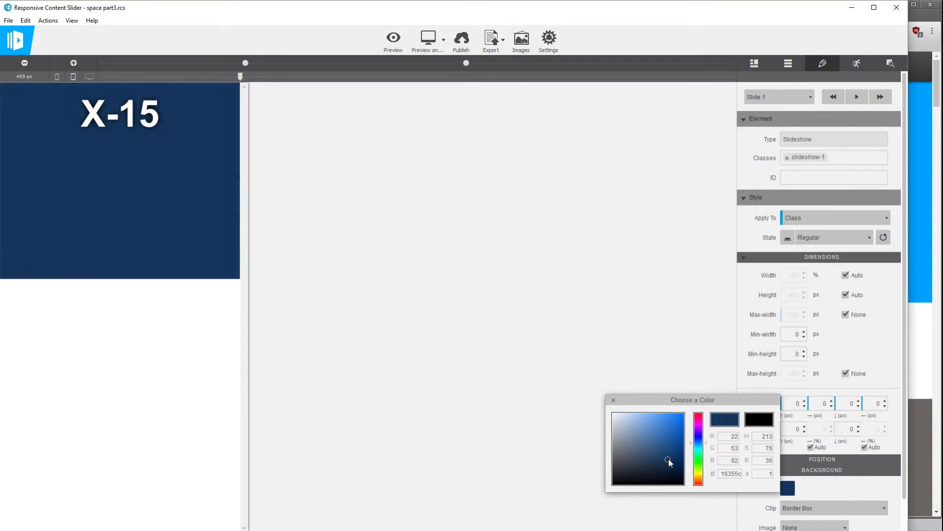
left_click(613, 400)
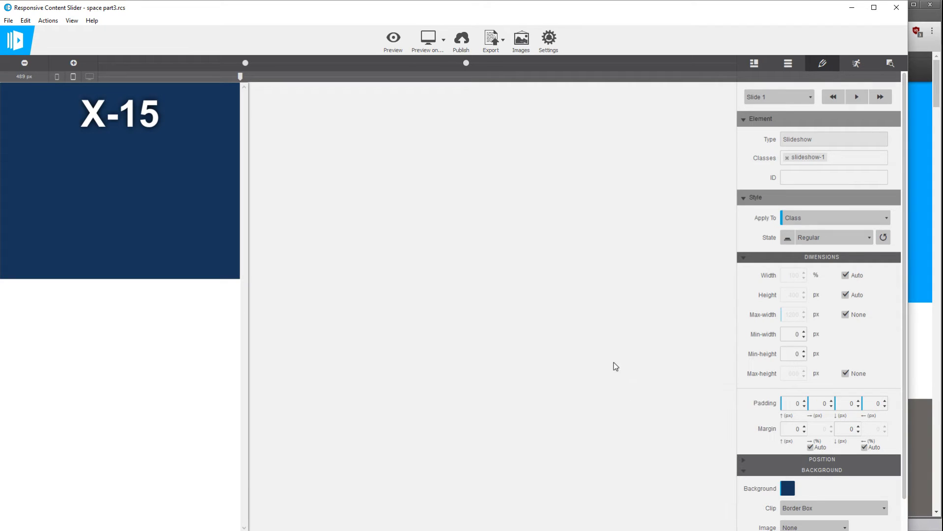
mouse_move(422, 197)
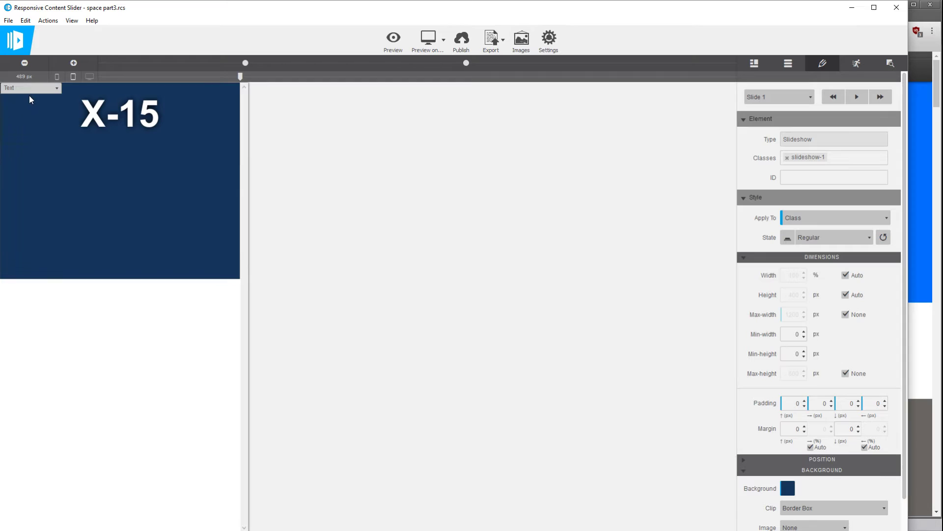
left_click(30, 88)
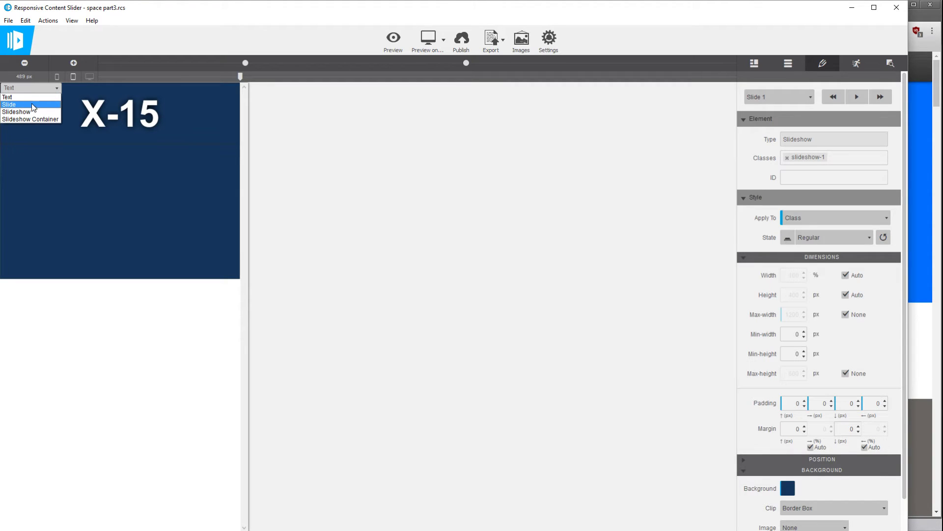
mouse_move(17, 112)
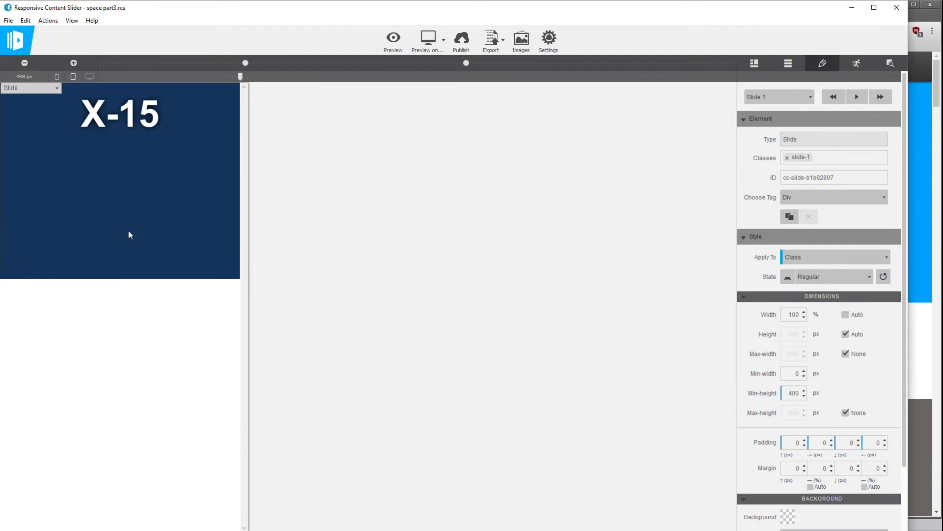
mouse_move(787, 63)
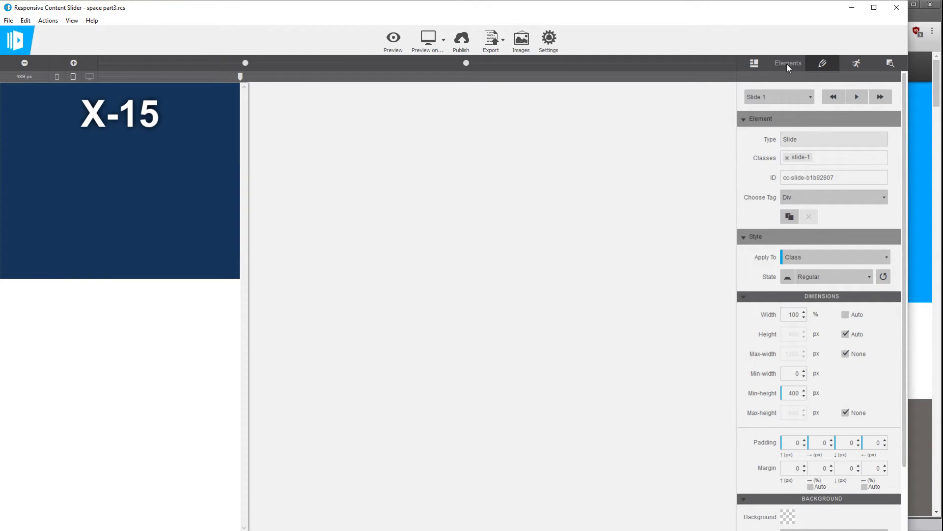
Add a Picture element above the heading and set it to use a Local Image
left_click(787, 63)
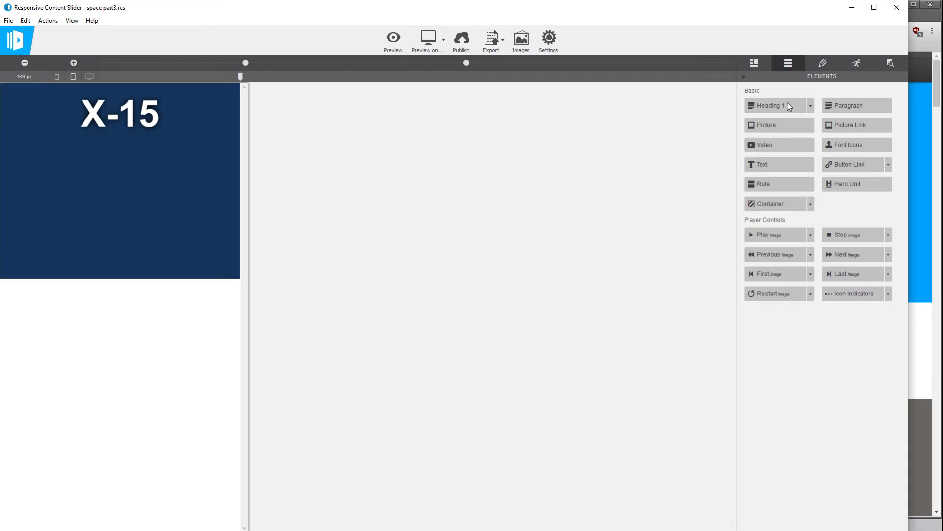
mouse_move(768, 125)
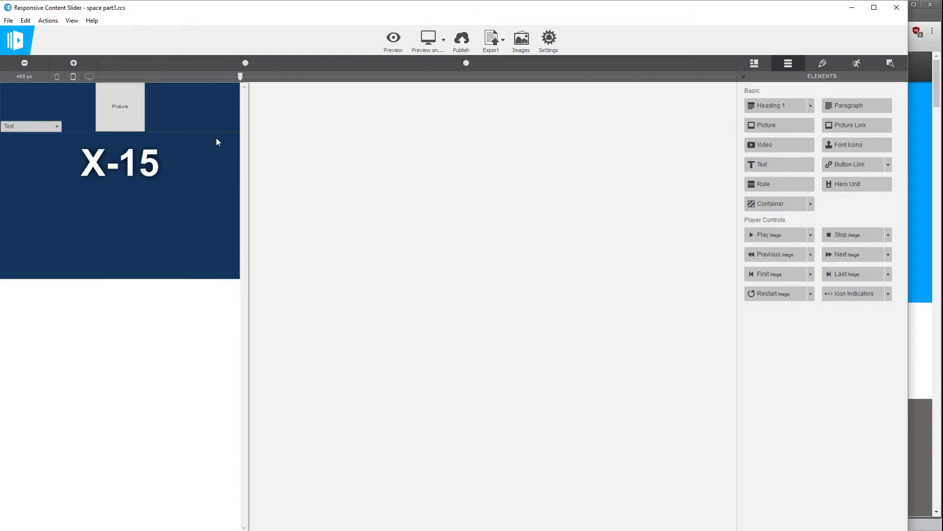
left_click(120, 106)
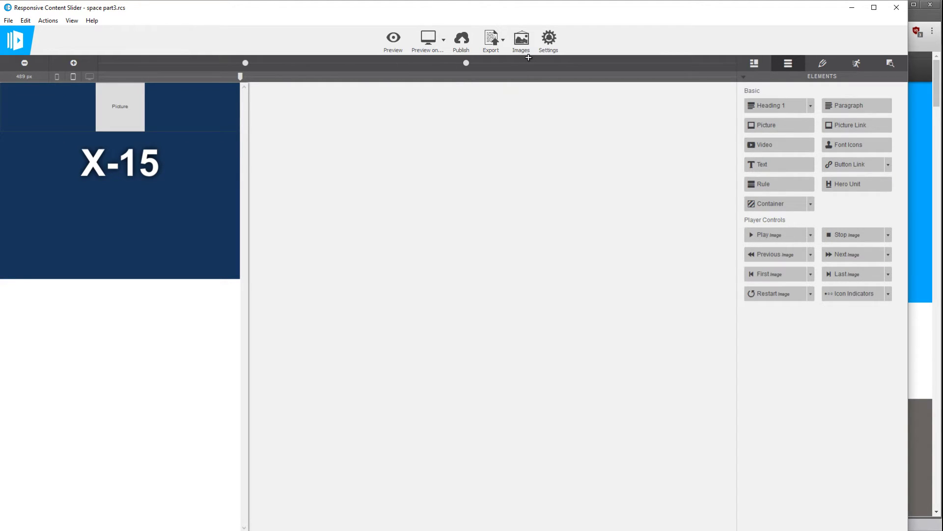
left_click(822, 62)
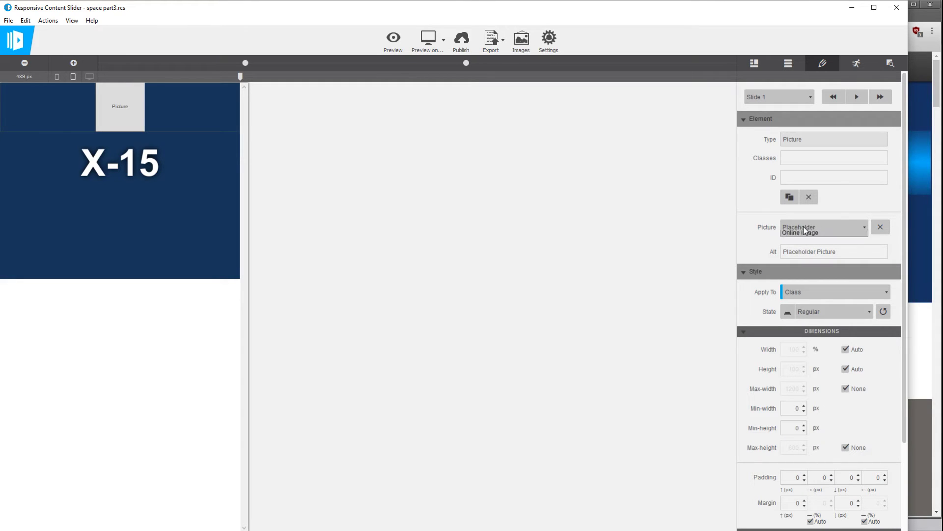
left_click(823, 227)
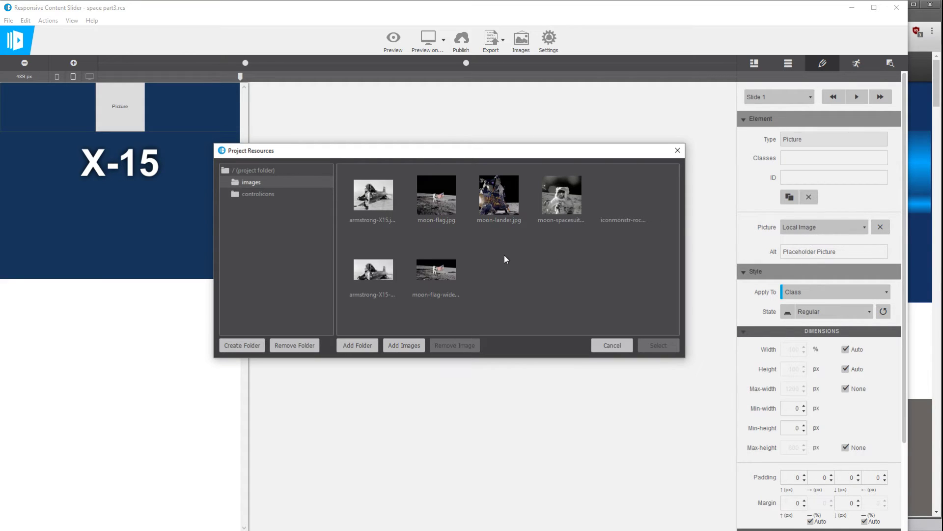
Choose the armstrong-X15 wide photo from Project Resources for the picture
left_click(435, 192)
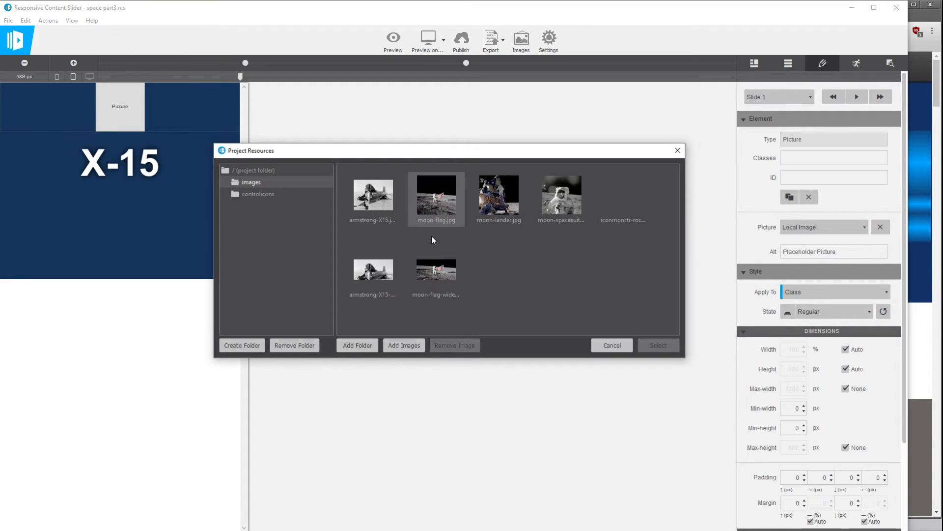
left_click(373, 271)
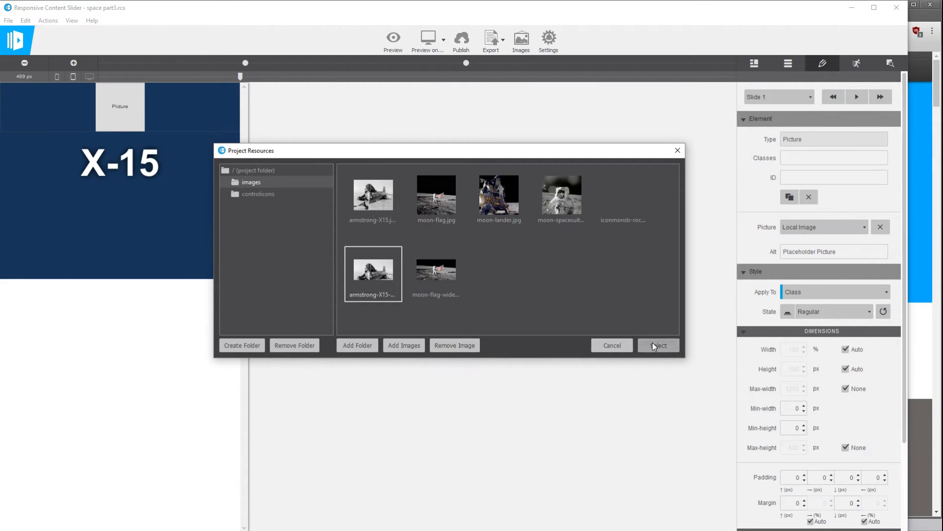
left_click(658, 345)
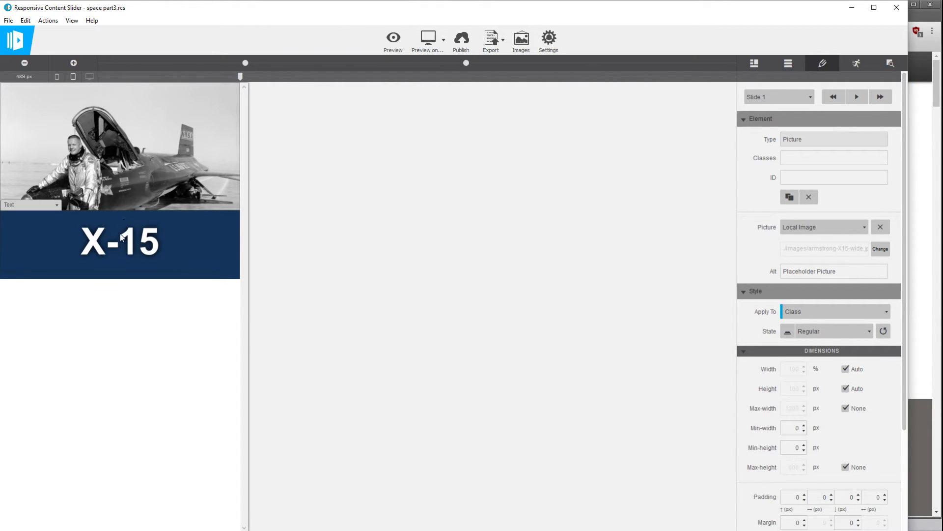
Reduce the X-15 heading's font size from 76 to about 30 px
left_click(119, 241)
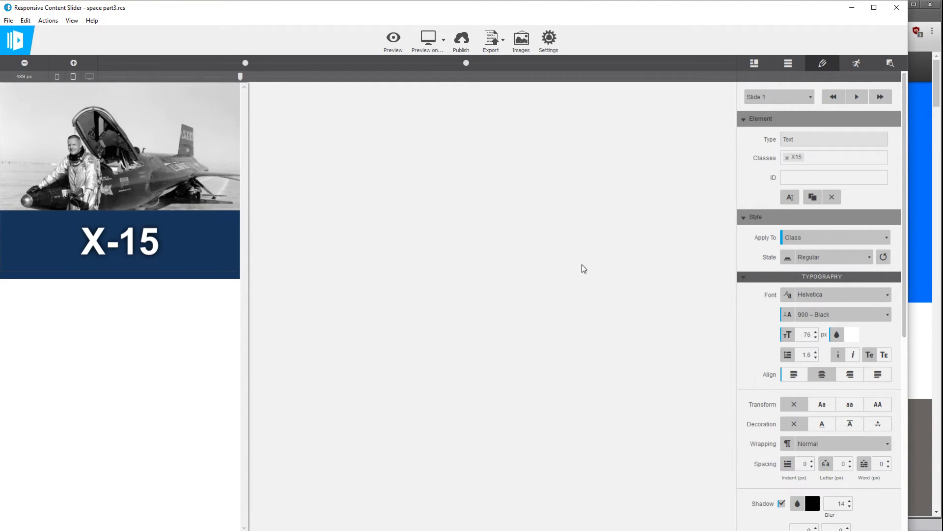
scroll("down", 3)
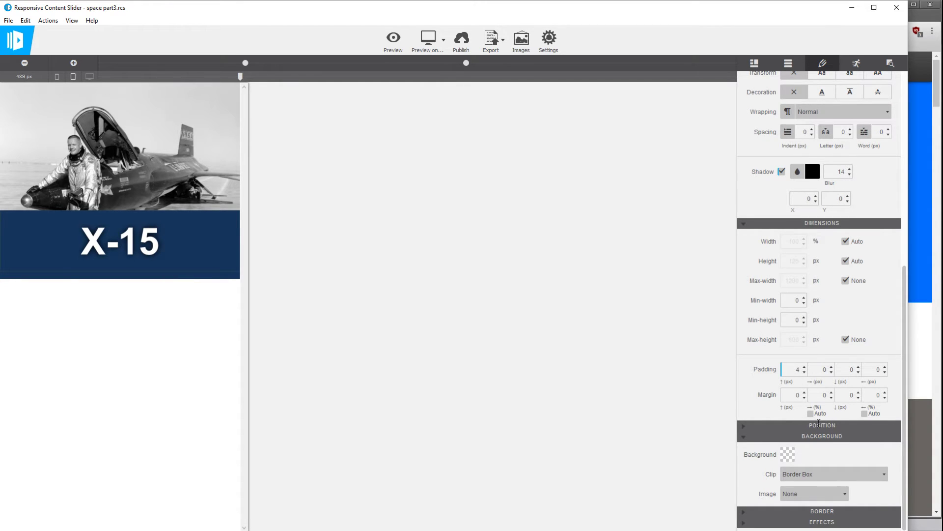
scroll("down", 3)
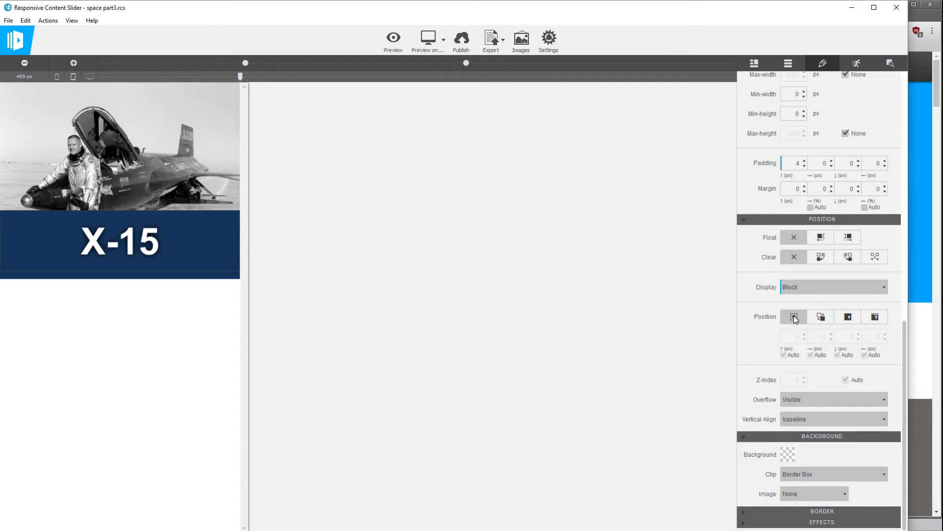
mouse_move(793, 316)
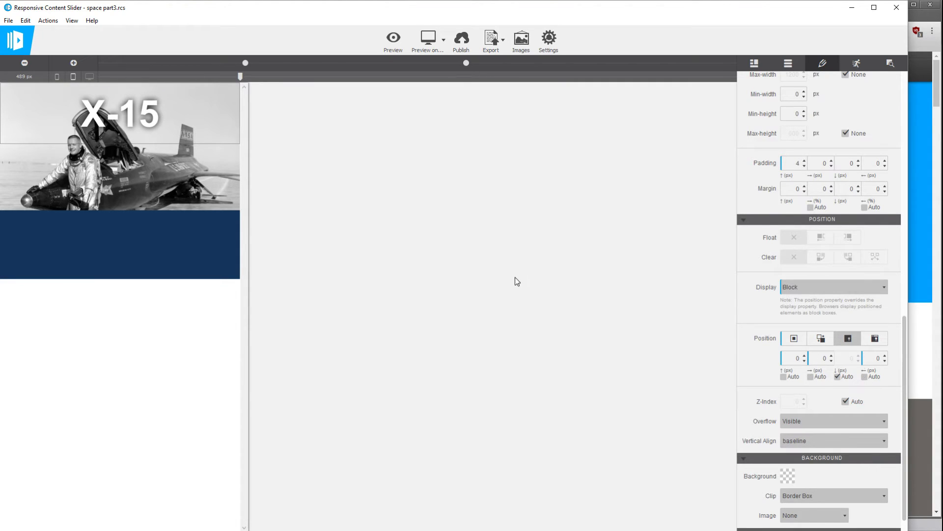
left_click(120, 114)
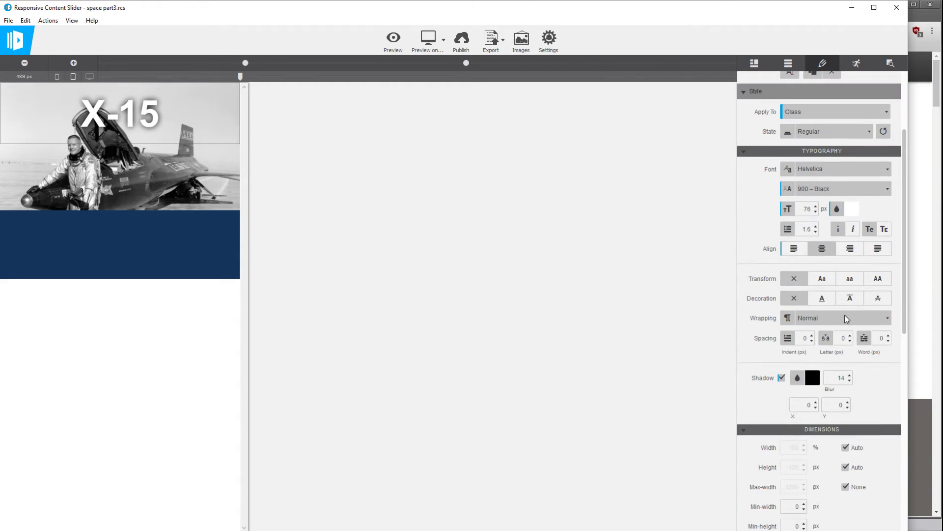
left_click(816, 211)
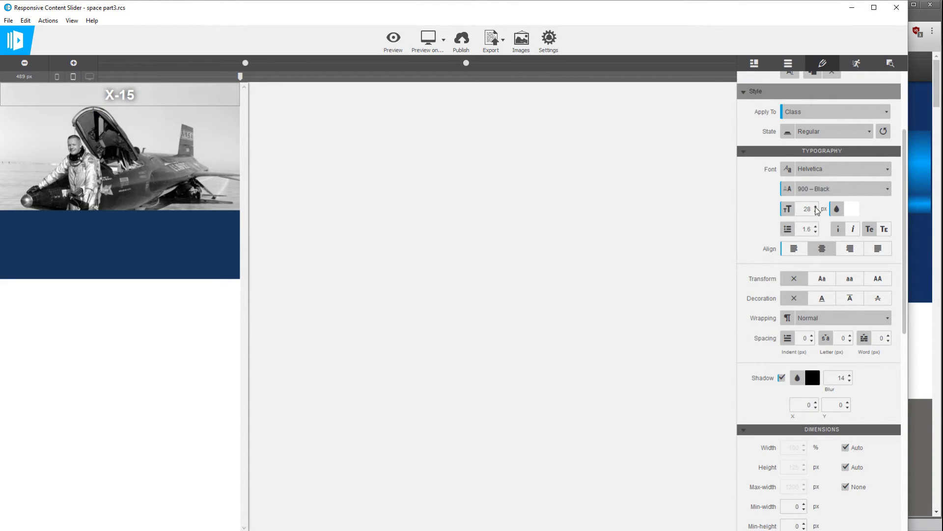
left_click(815, 205)
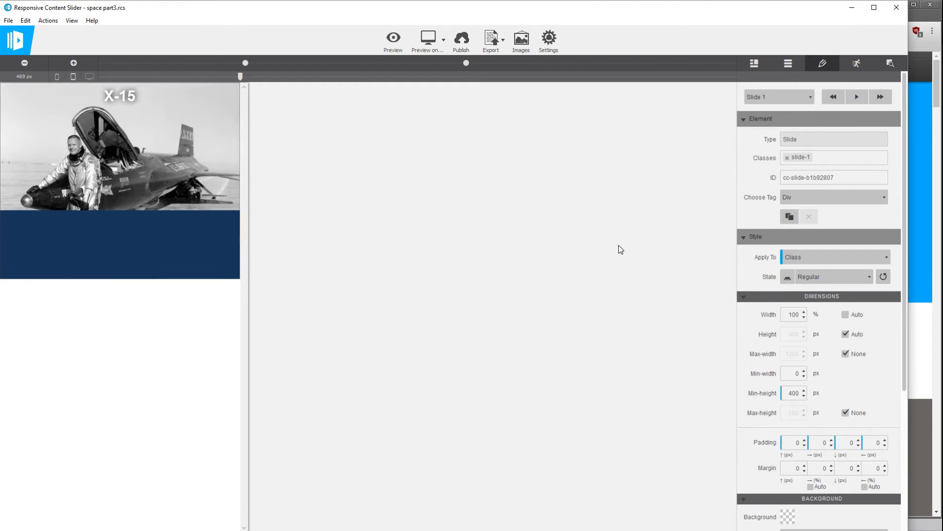
mouse_move(822, 374)
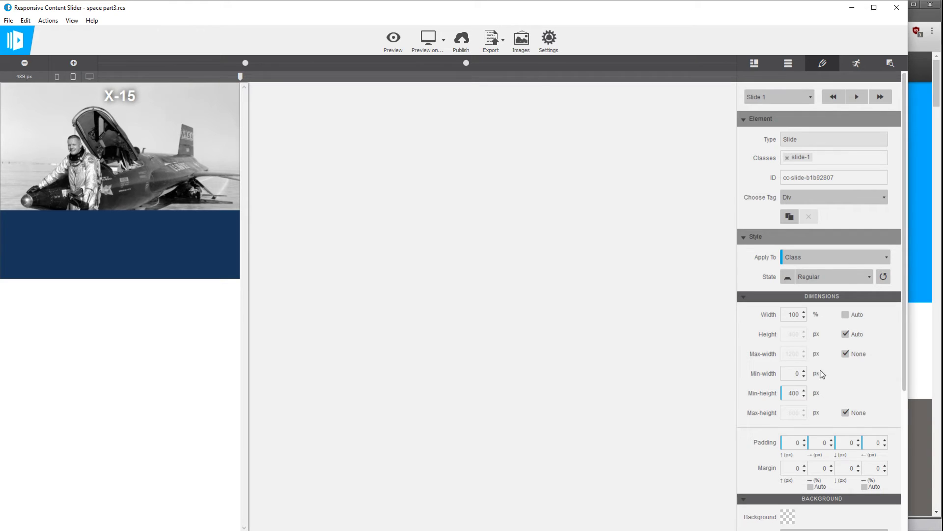
Set Slide 1's max-width to 1000 px, padding to 15 px all round and min-height to 0
left_click(151, 242)
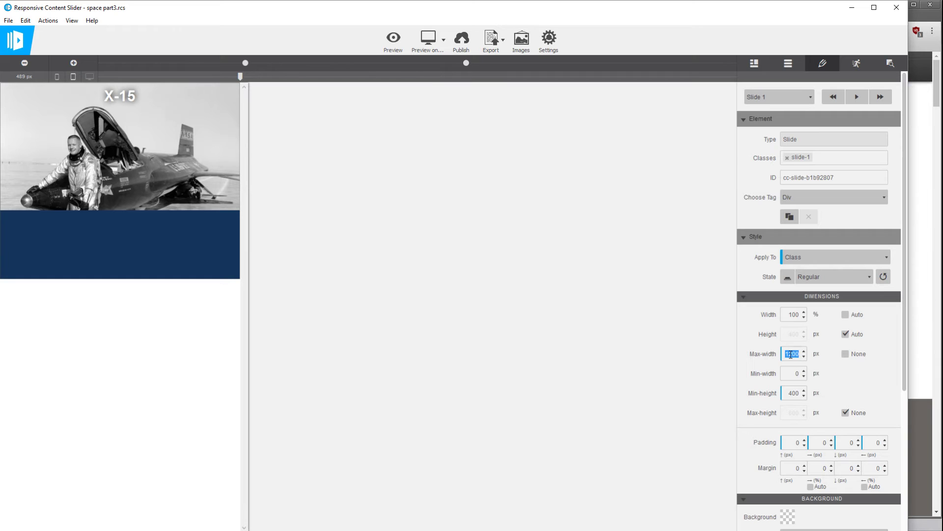
type("1000")
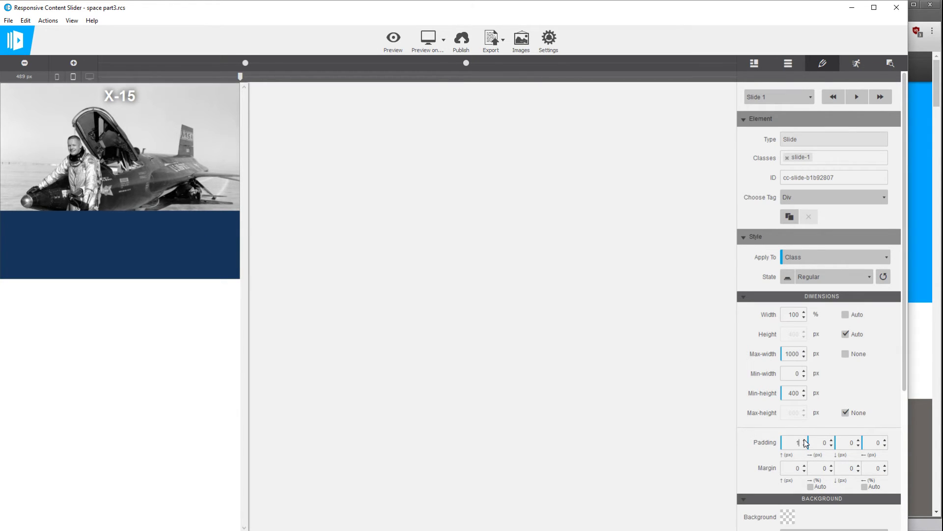
type("3")
type("5")
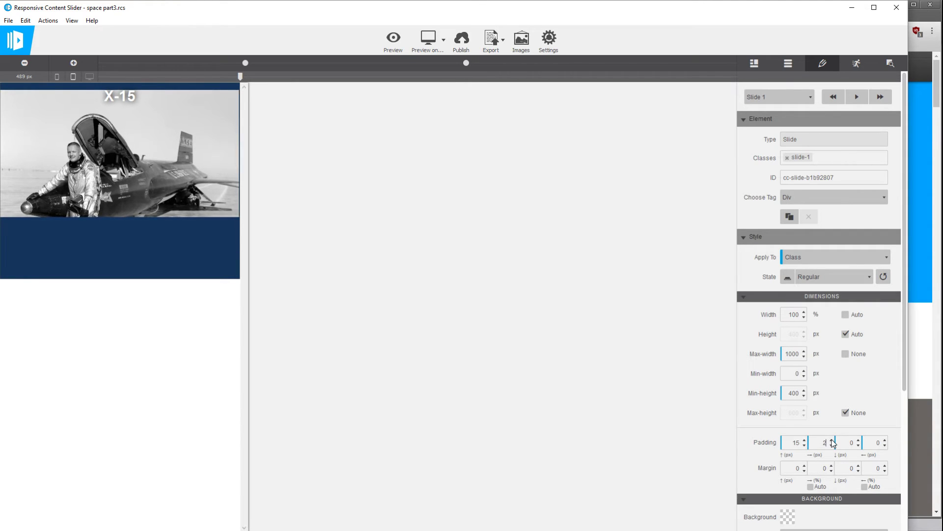
type("15")
left_click(794, 392)
type("0")
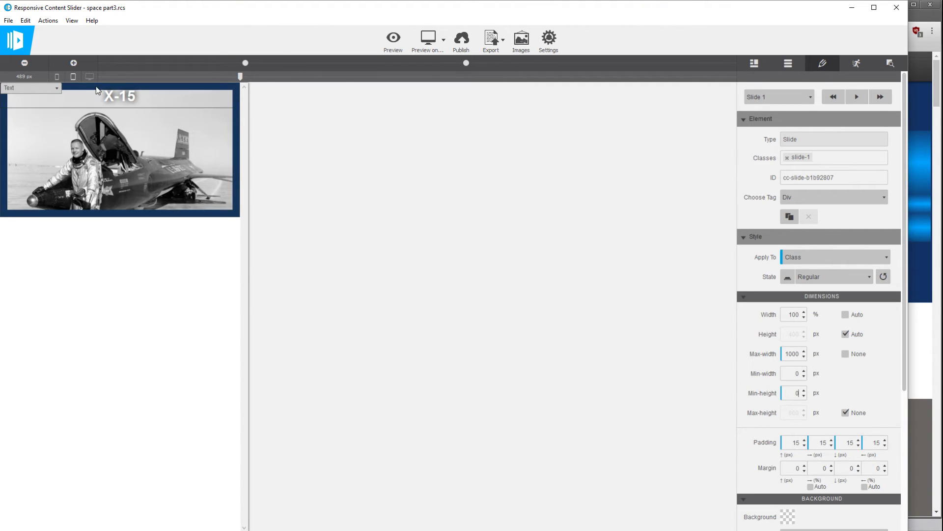
Give the X-15 caption a 15 px top position offset
left_click(119, 96)
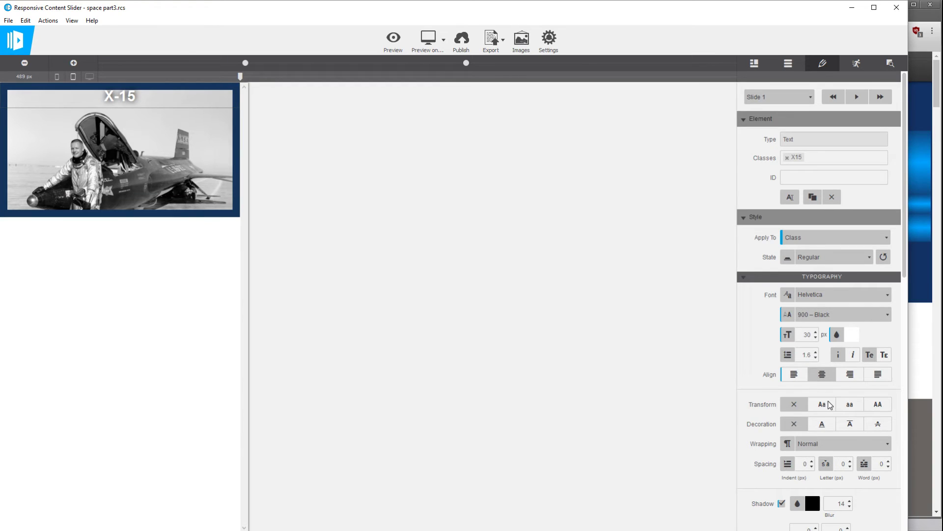
scroll("down", 3)
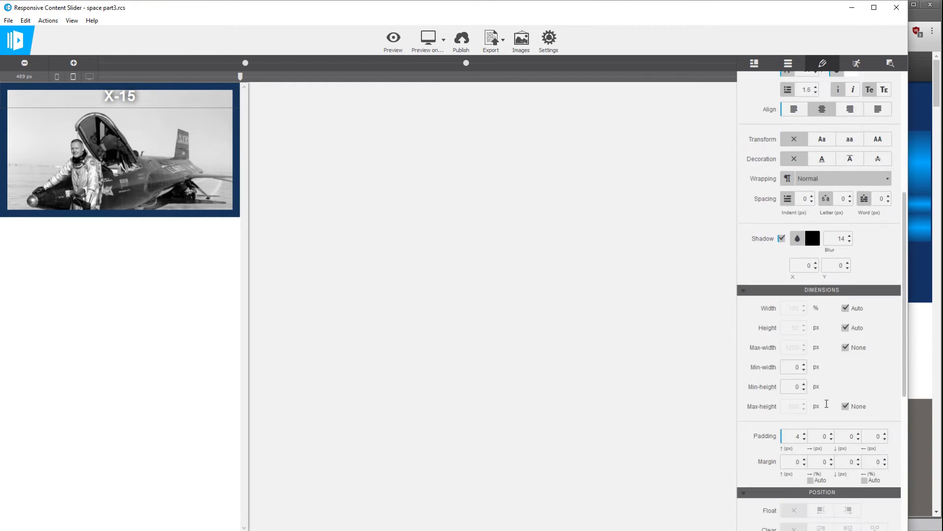
scroll("down", 3)
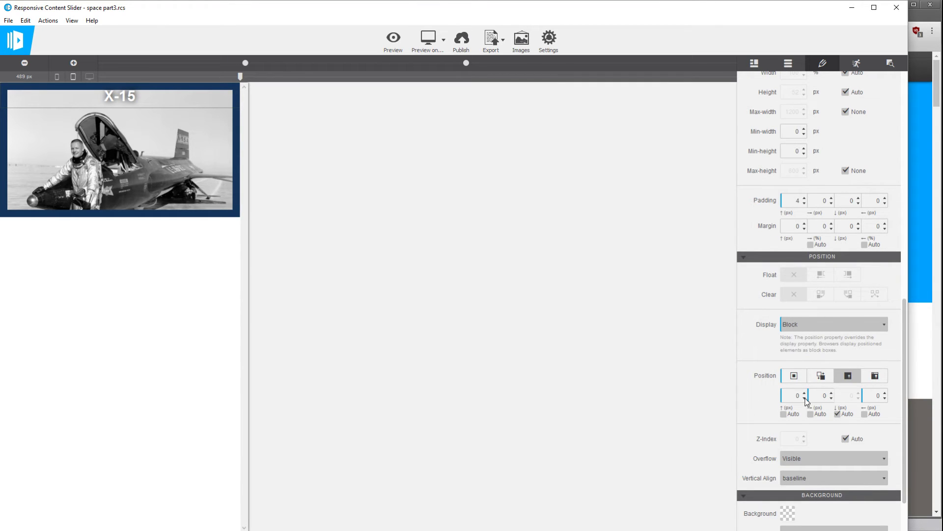
left_click(804, 393)
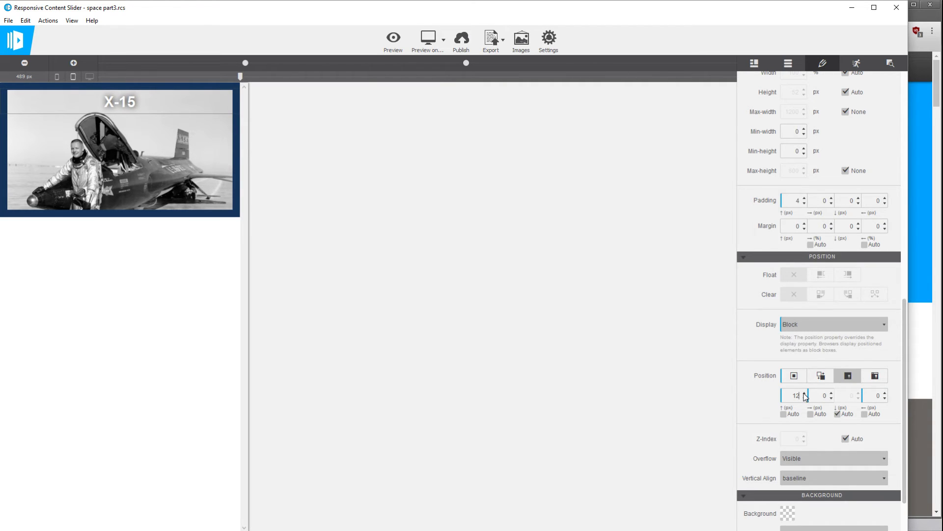
left_click(804, 392)
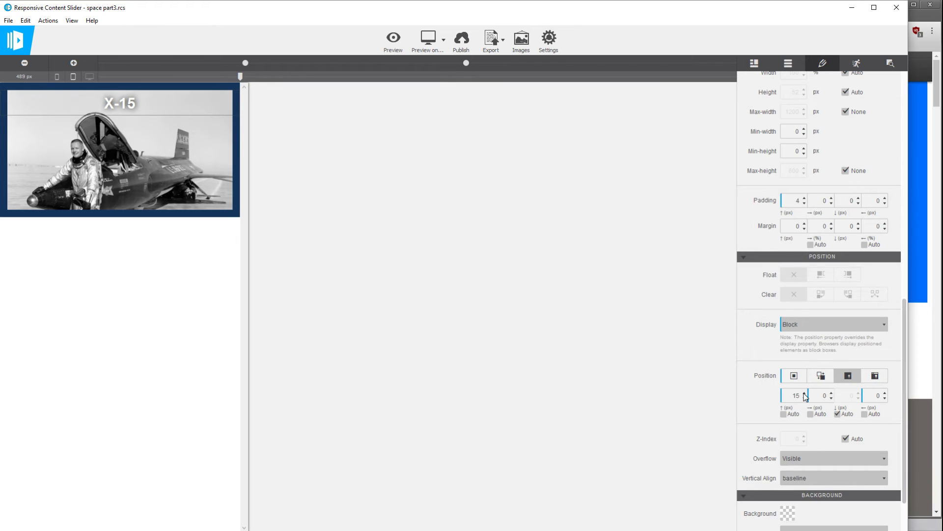
mouse_move(412, 273)
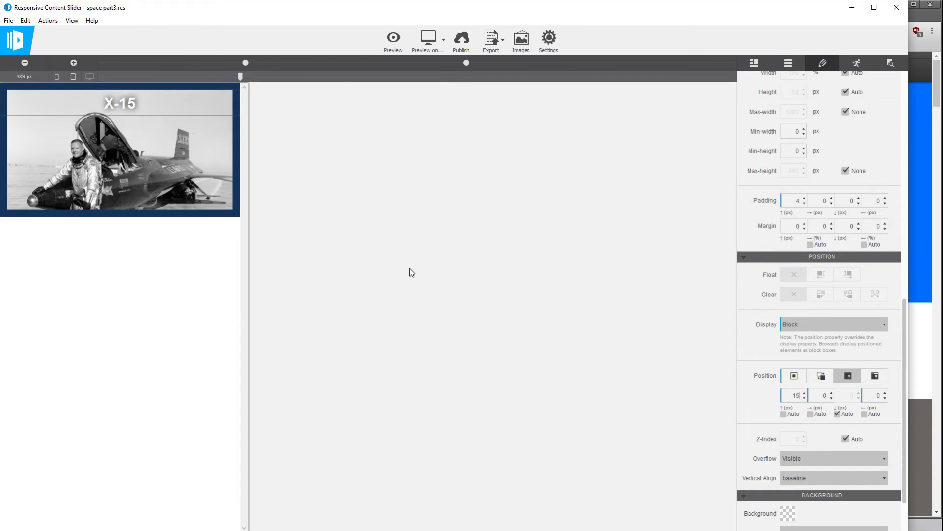
Centre Slide 1 with auto side margins and test it across preview widths up to 1000 px
left_click_drag(241, 77, 287, 77)
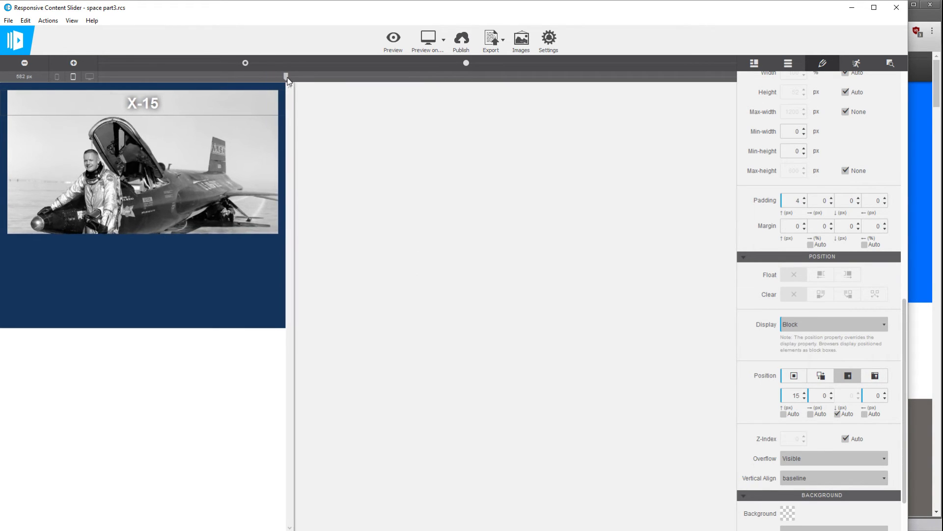
left_click_drag(286, 77, 308, 77)
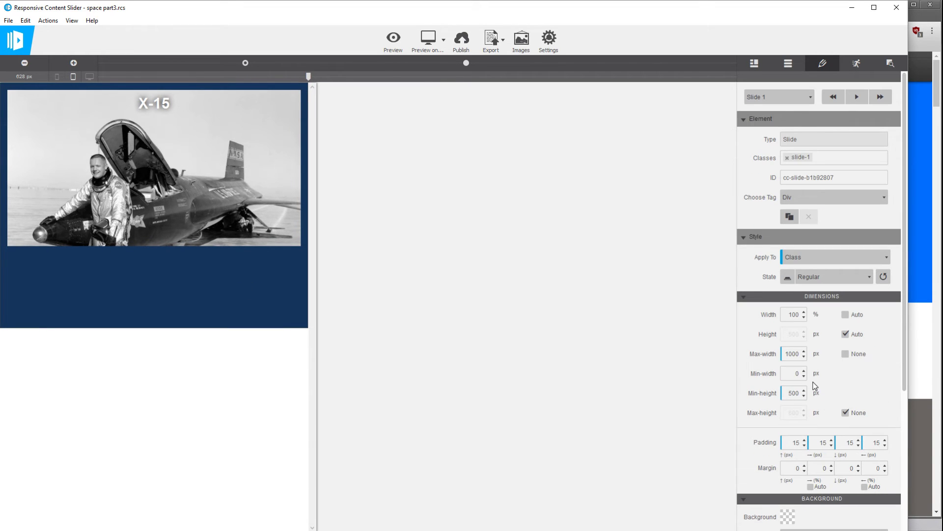
mouse_move(715, 375)
type("0")
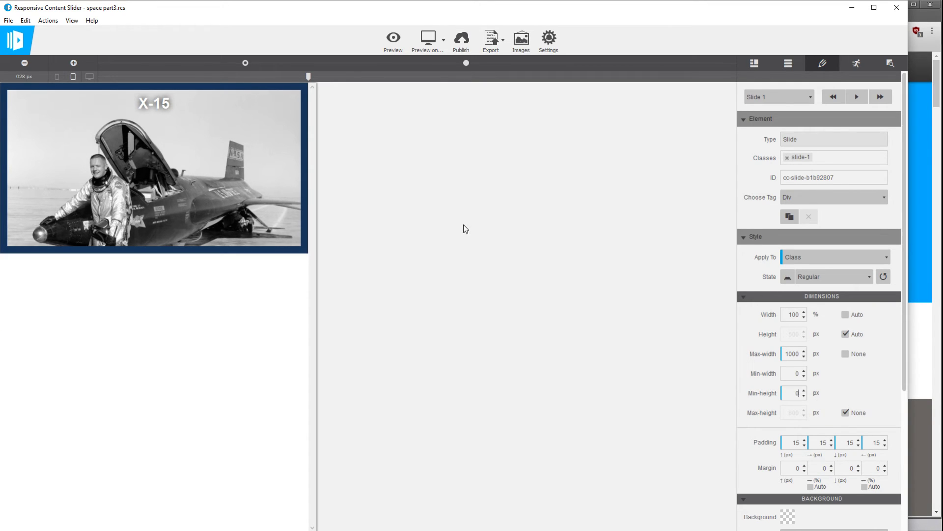
left_click_drag(308, 77, 348, 77)
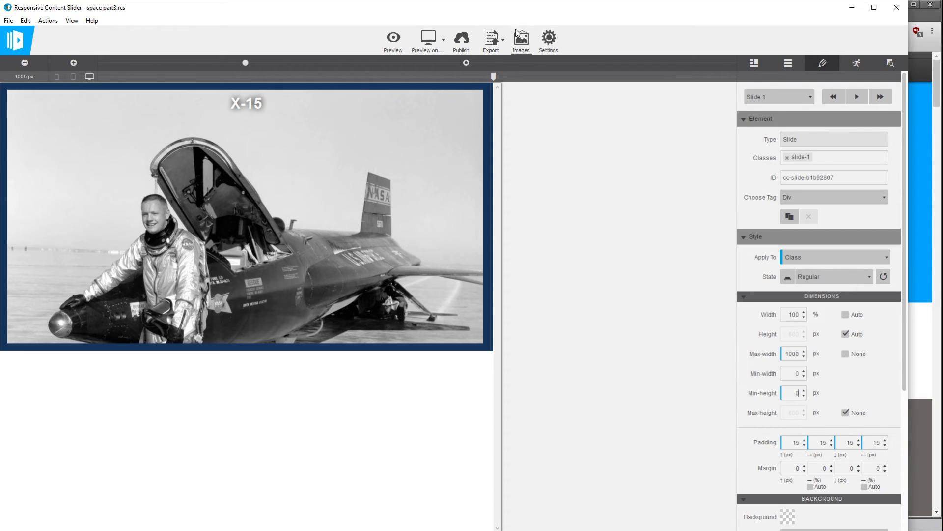
left_click_drag(493, 77, 598, 77)
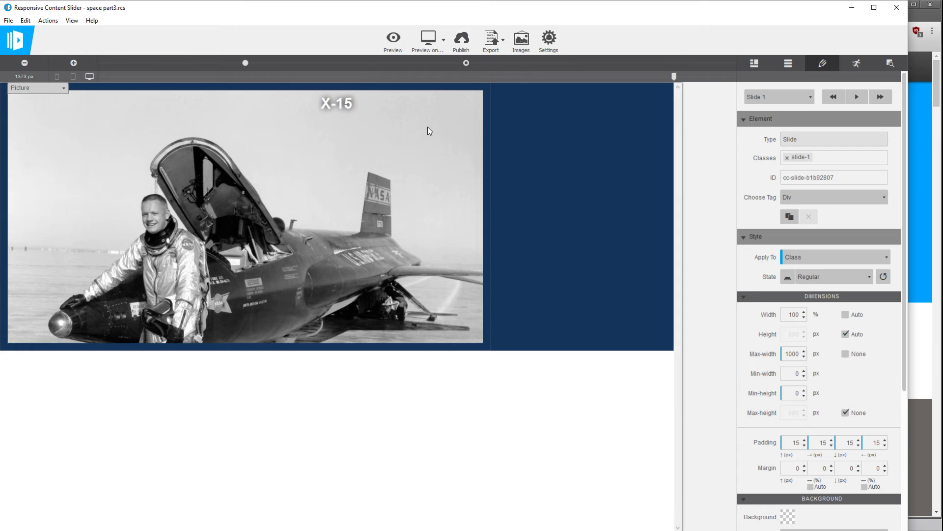
left_click_drag(672, 77, 531, 77)
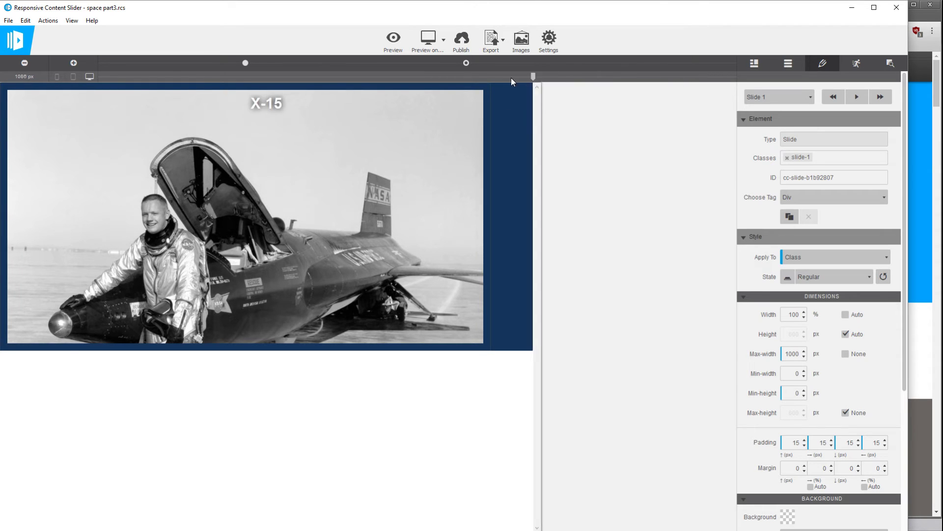
left_click_drag(533, 76, 235, 76)
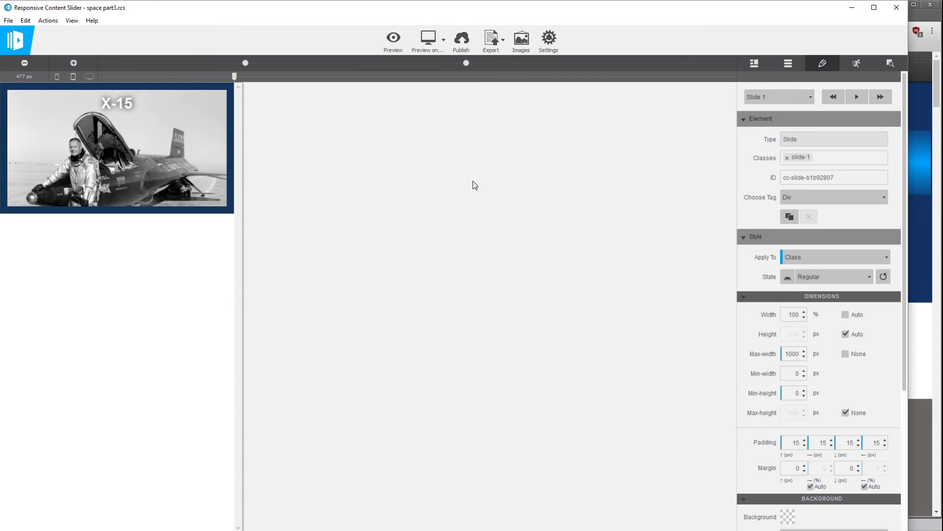
At a wide preview width raise the X-15 caption to 50 px, keeping 30 px on narrow widths
left_click_drag(235, 76, 475, 76)
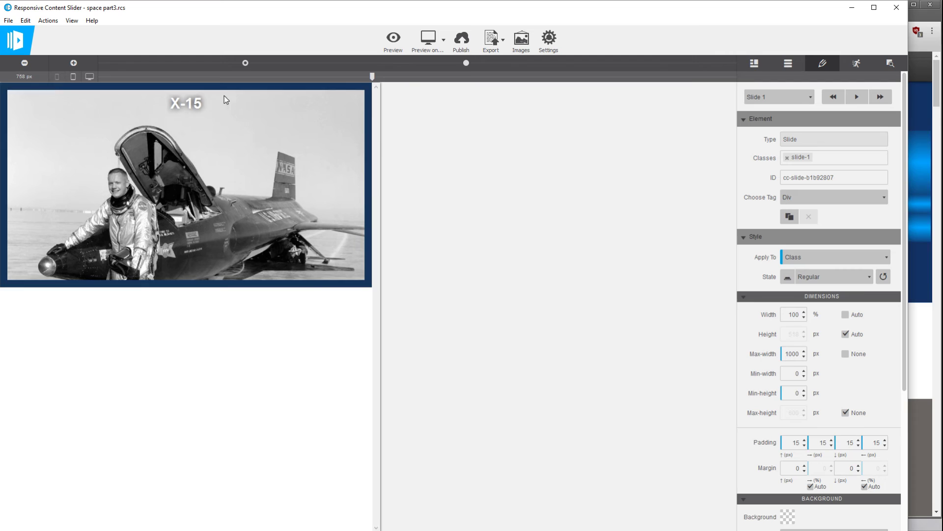
left_click(186, 102)
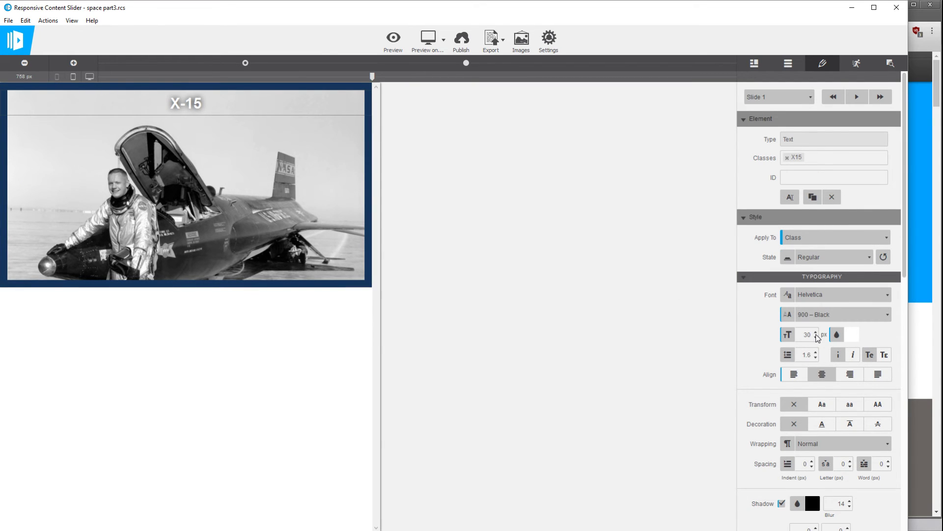
left_click(816, 331)
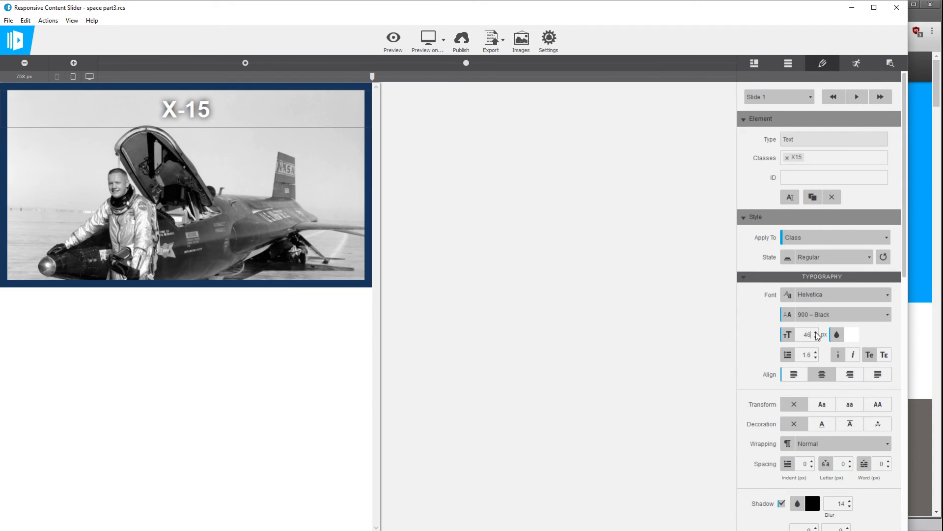
left_click_drag(371, 77, 425, 77)
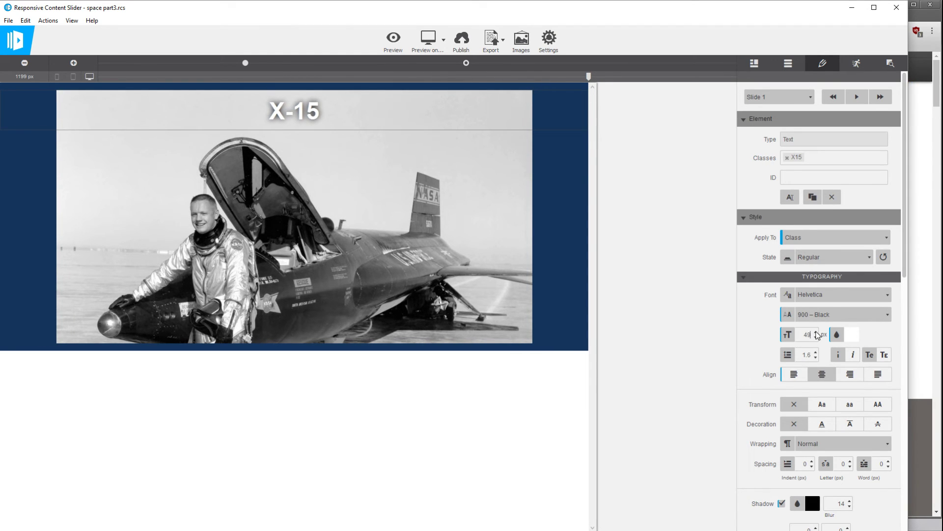
left_click(816, 332)
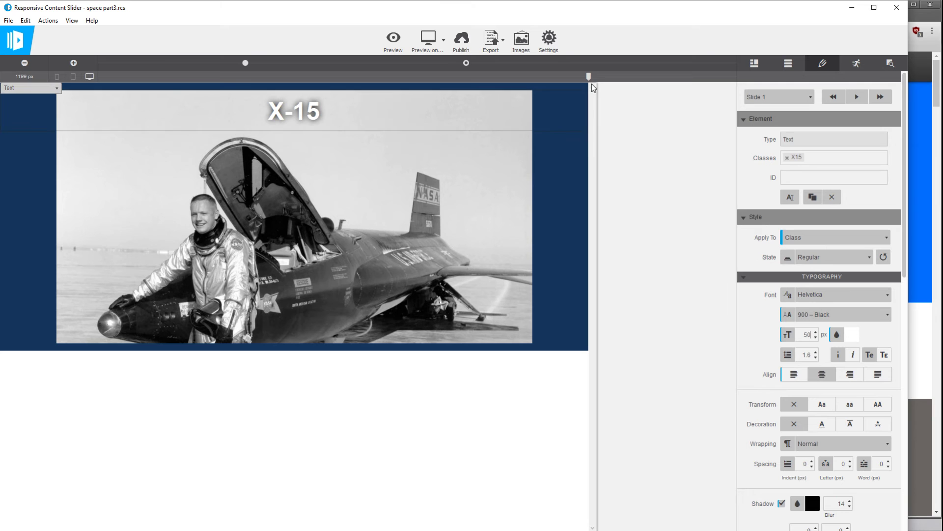
left_click_drag(589, 76, 234, 77)
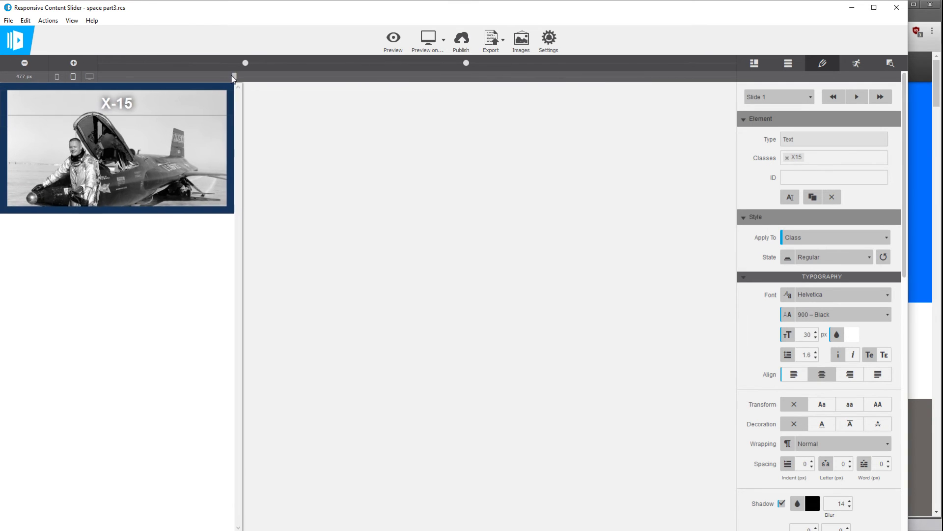
left_click_drag(234, 77, 587, 77)
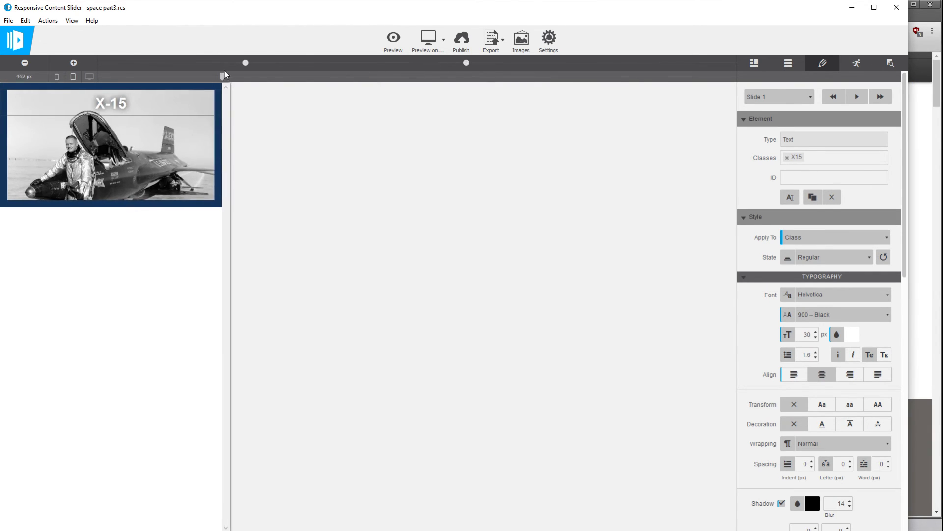
Set the slider's global animation to Fade and duplicate Slide 1 as Slide 2
left_click_drag(224, 75, 229, 77)
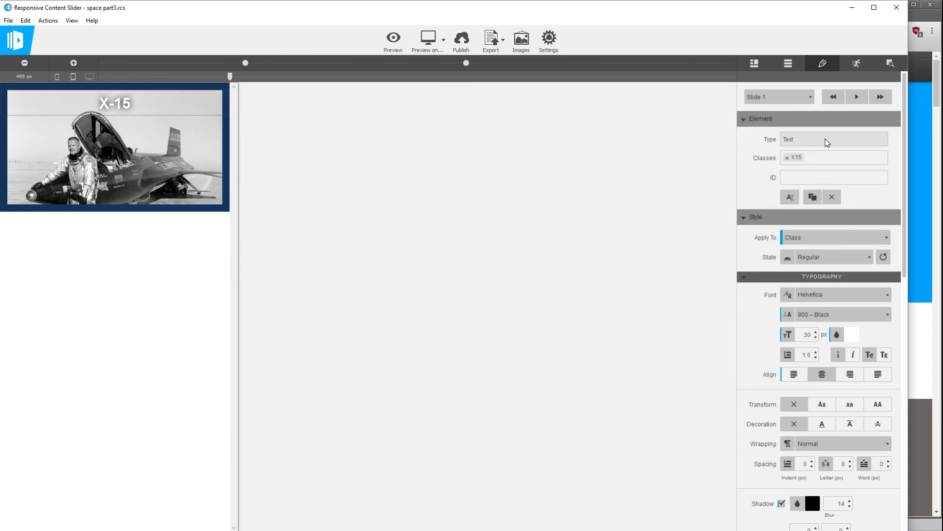
mouse_move(856, 63)
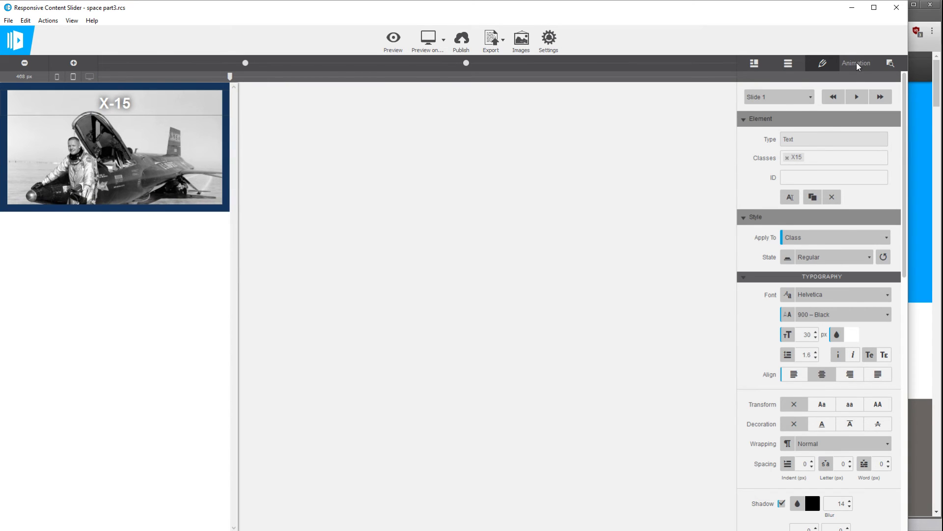
left_click(856, 63)
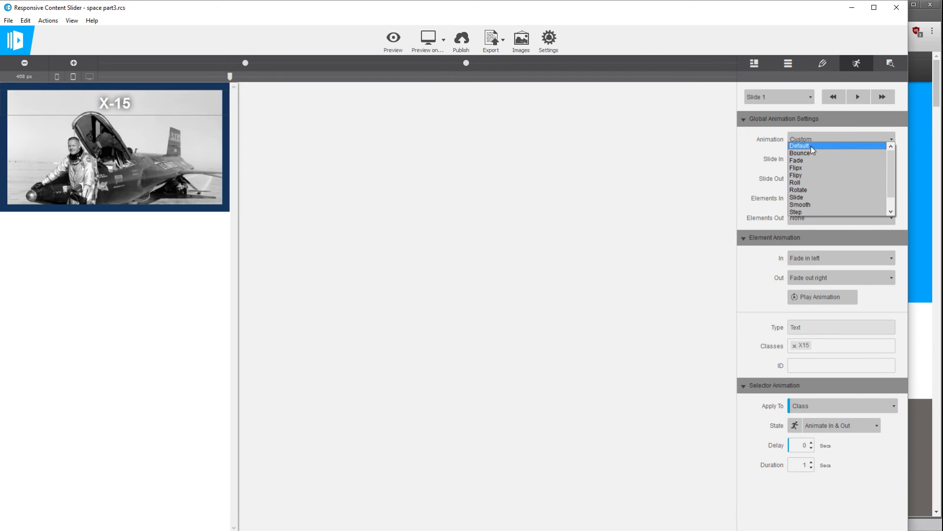
left_click(796, 160)
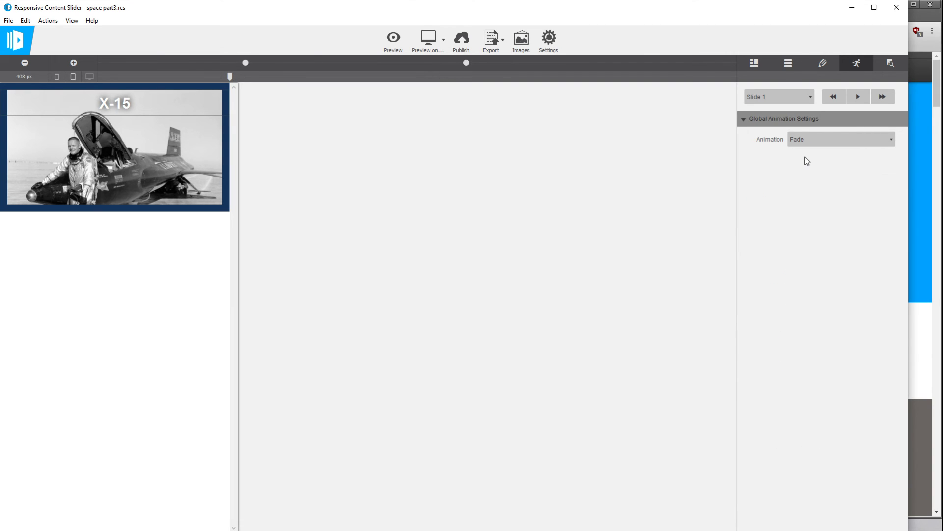
mouse_move(788, 82)
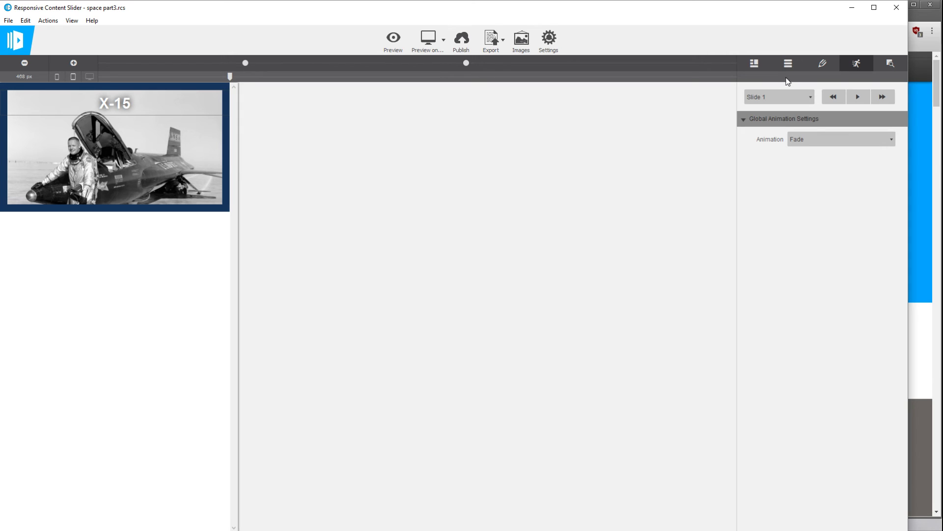
left_click(754, 63)
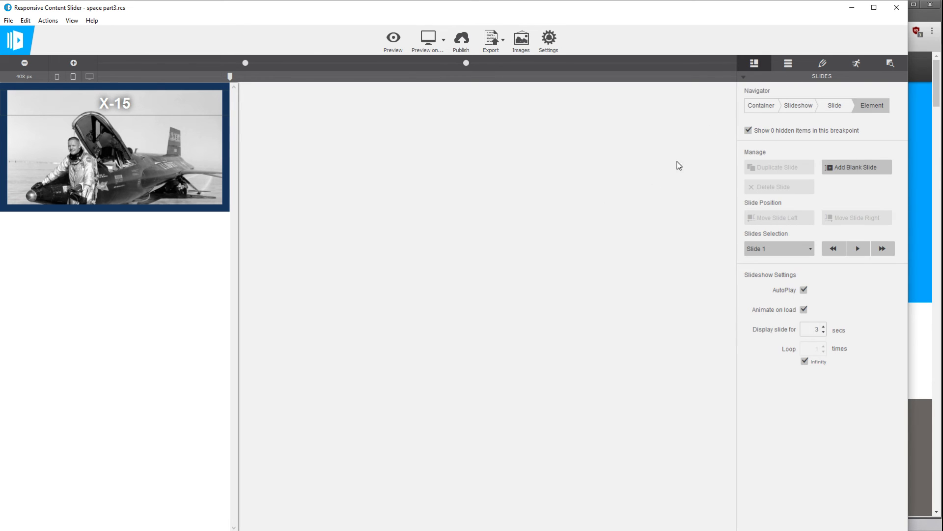
mouse_move(442, 209)
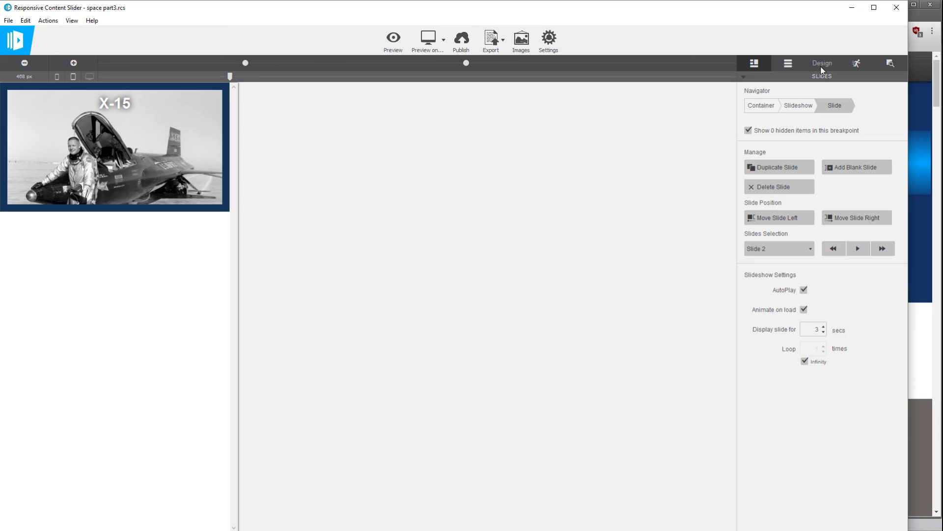
Swap Slide 2's picture for moon-flag-wide.jpg from the project images
left_click(821, 63)
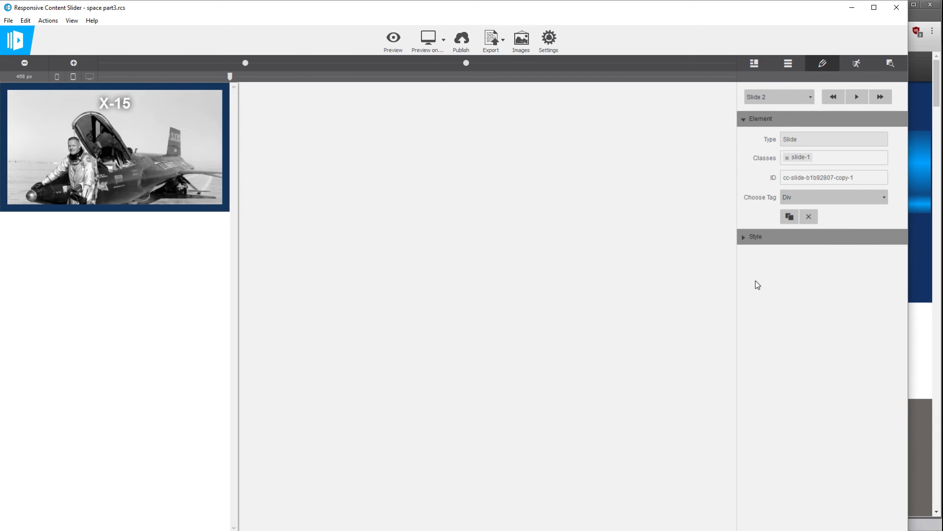
left_click(755, 236)
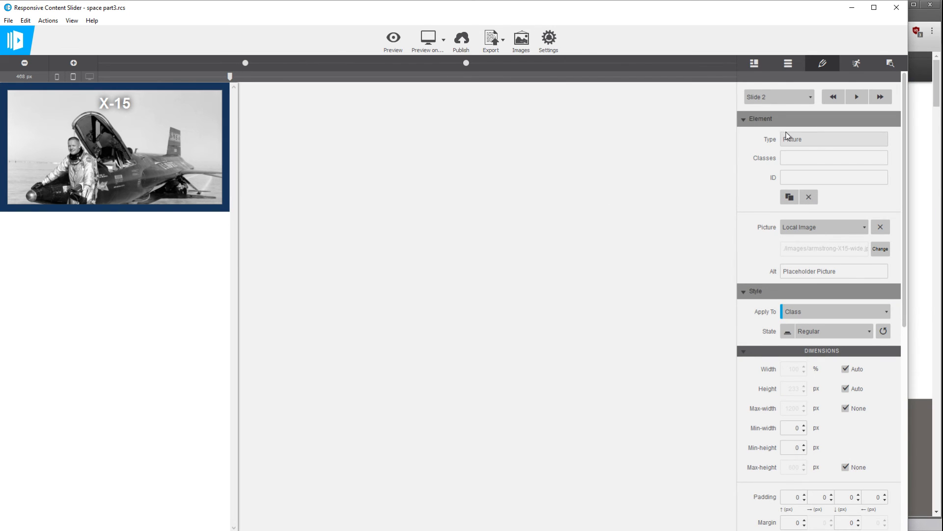
left_click(879, 248)
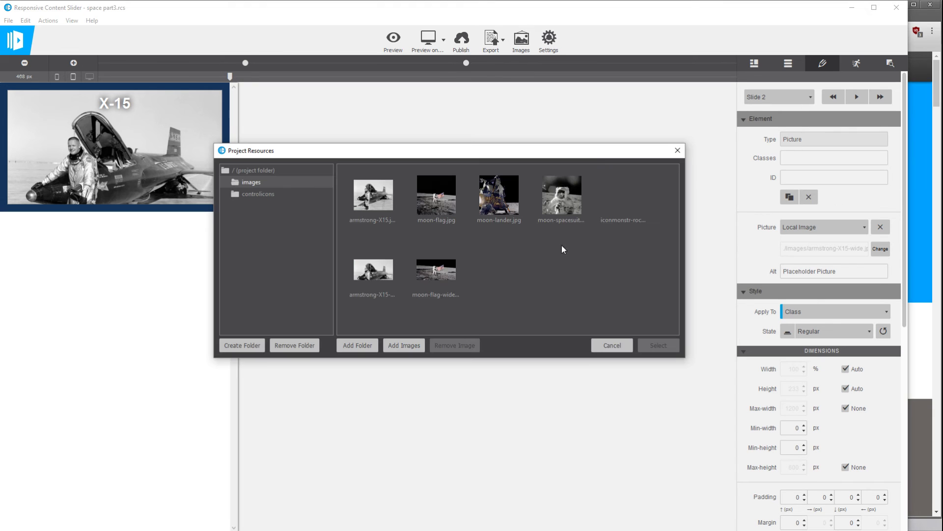
left_click(435, 269)
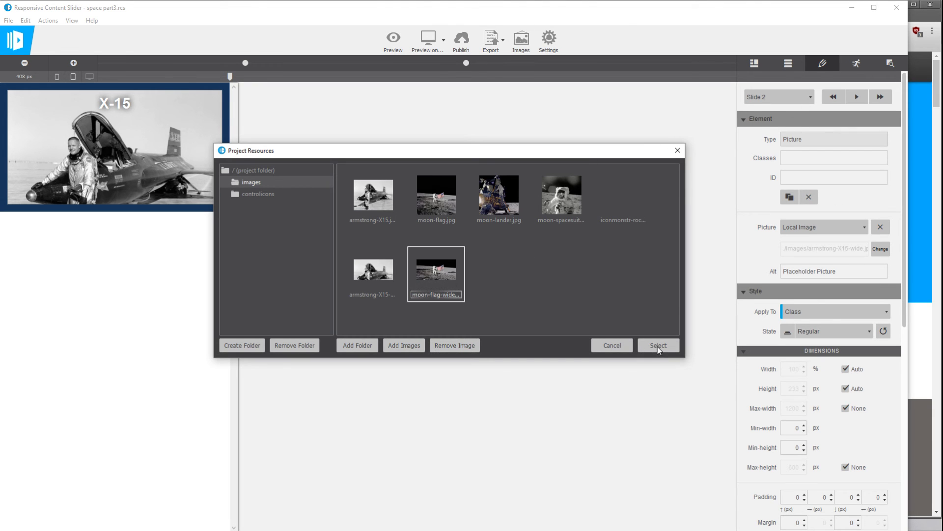
left_click(658, 345)
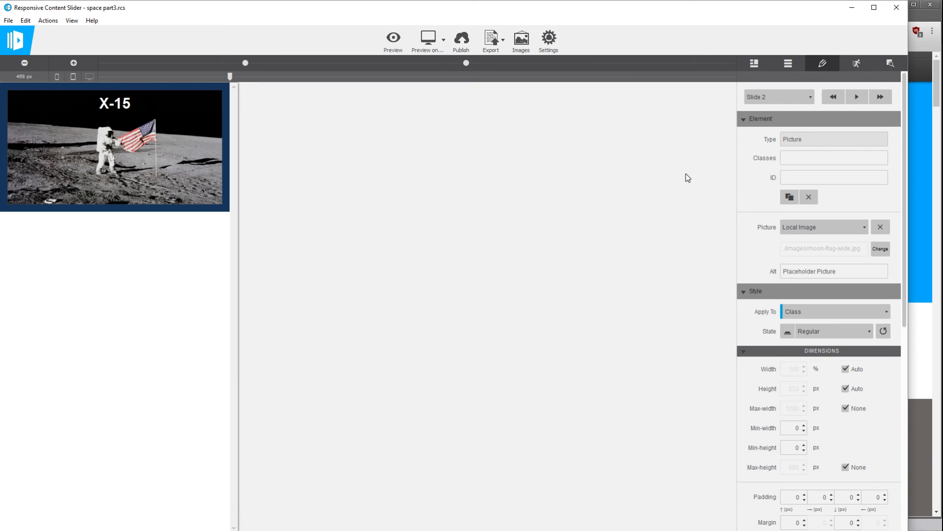
mouse_move(766, 107)
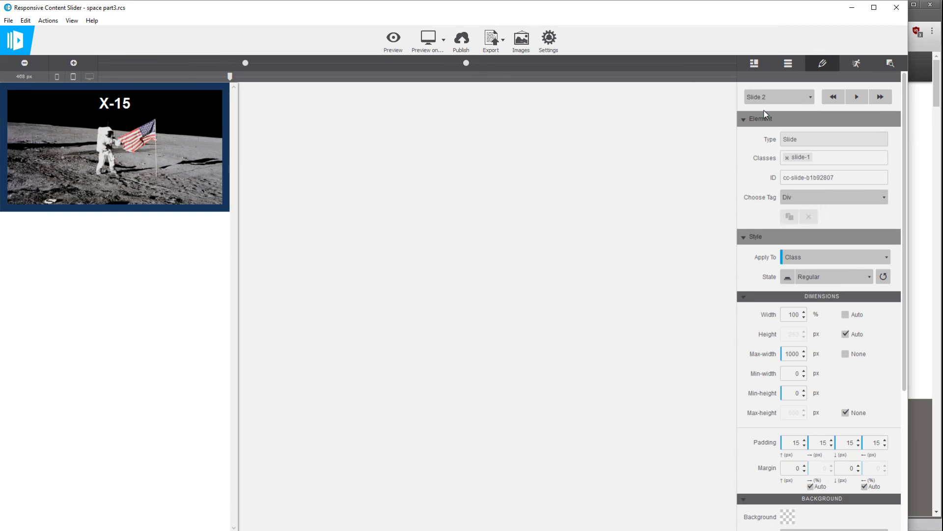
Edit Slide 2's heading to read 'On the Moon', then return to Slide 1
right_click(114, 103)
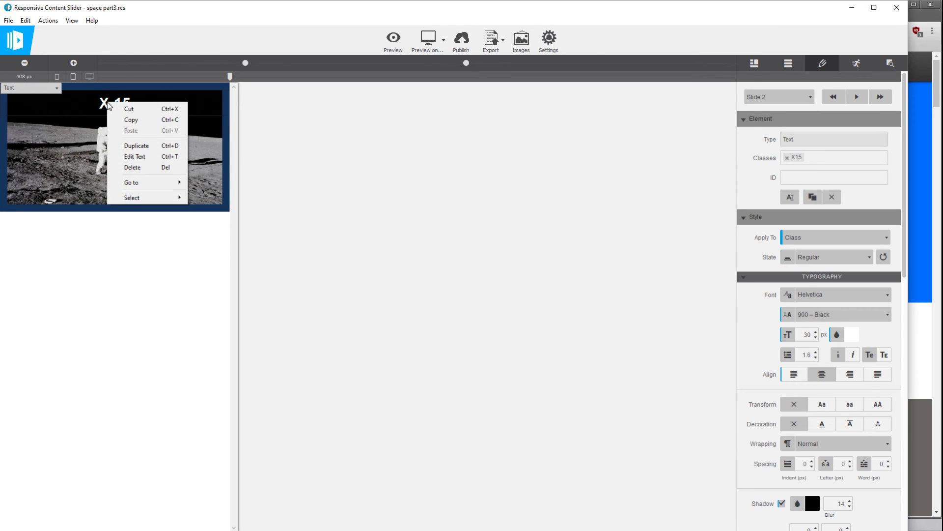
left_click(135, 157)
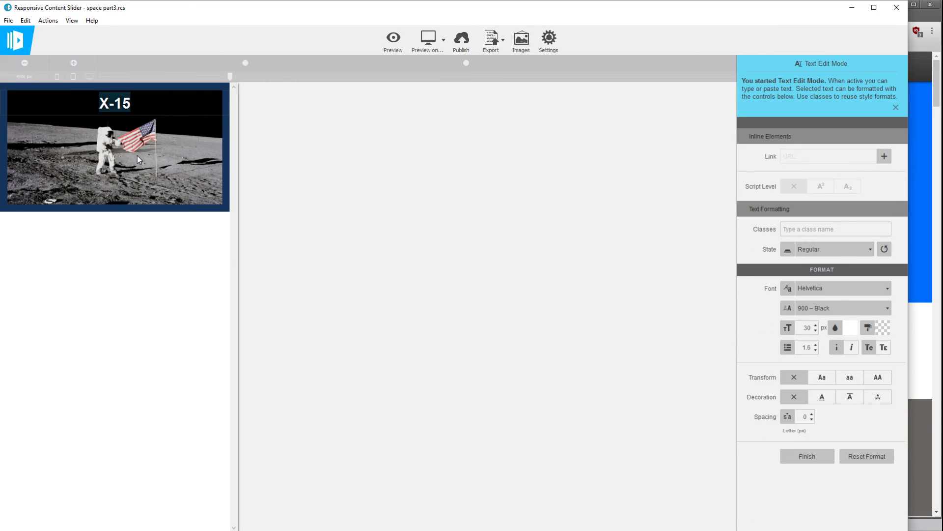
type("On the Mo")
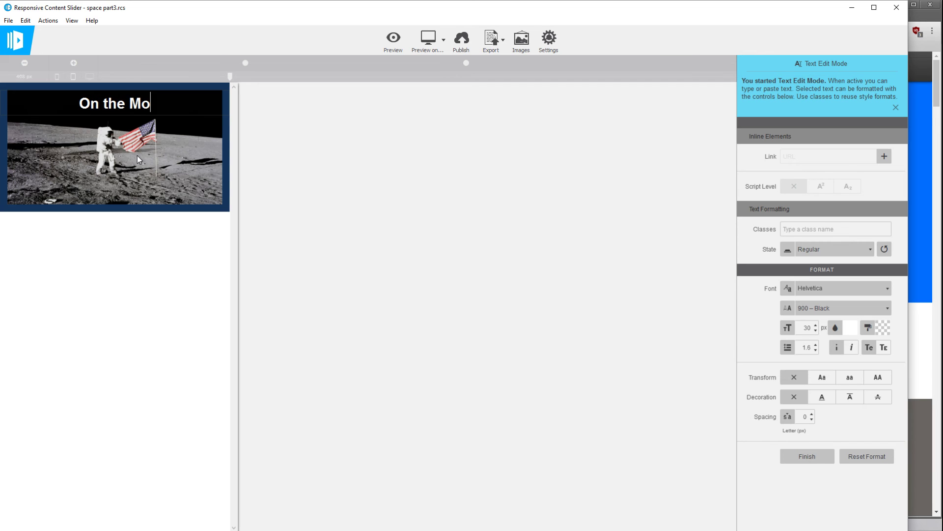
left_click(807, 456)
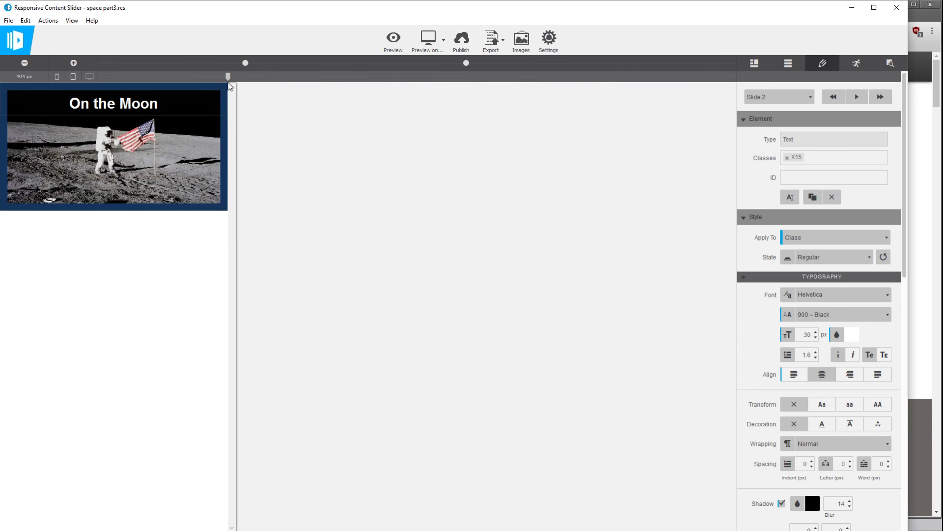
left_click(832, 96)
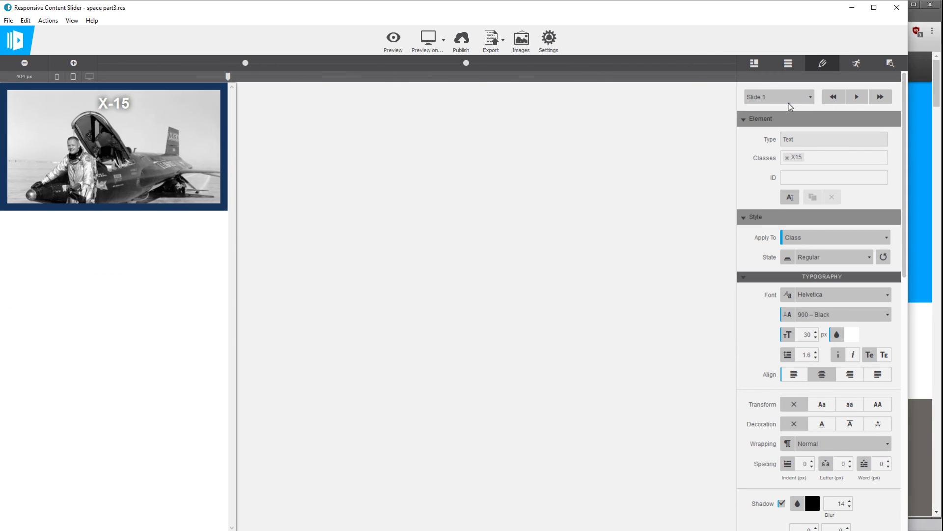
left_click_drag(227, 76, 302, 76)
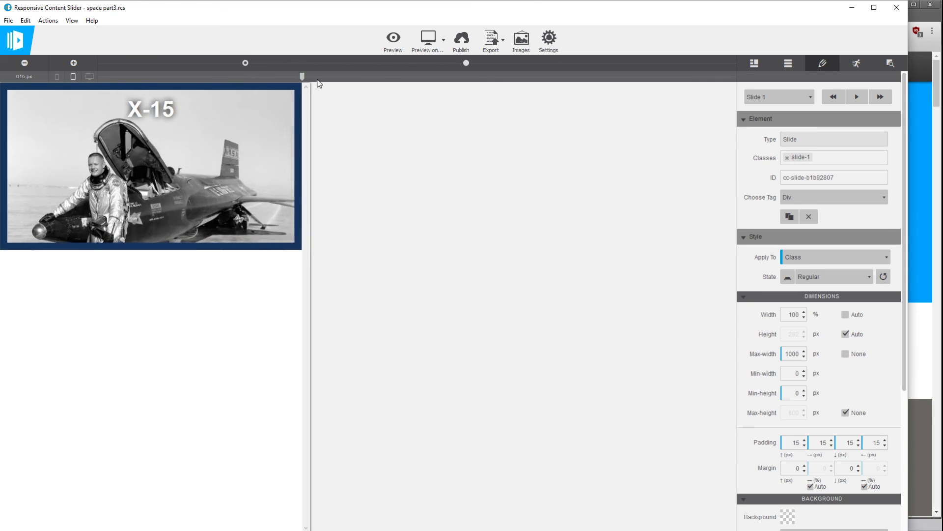
left_click_drag(302, 75, 573, 75)
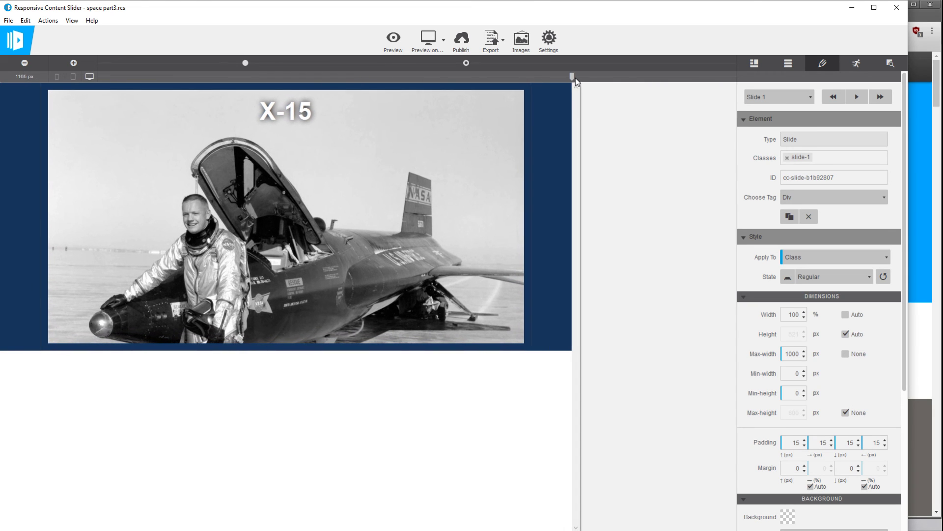
left_click_drag(571, 75, 620, 76)
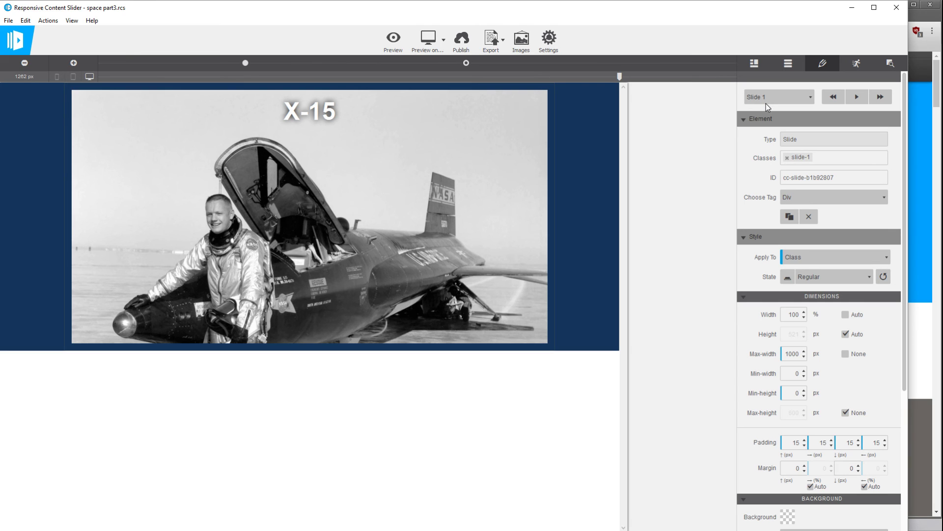
mouse_move(683, 84)
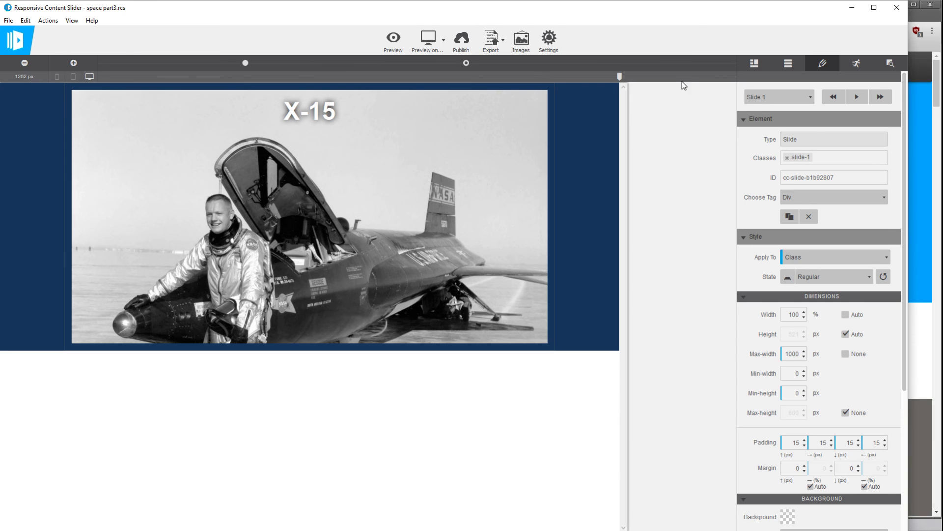
left_click(857, 98)
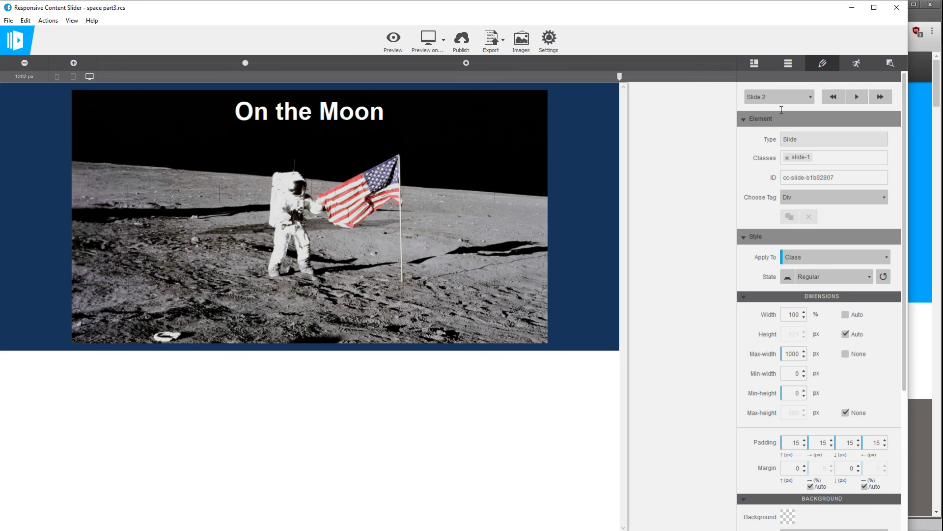
left_click(789, 216)
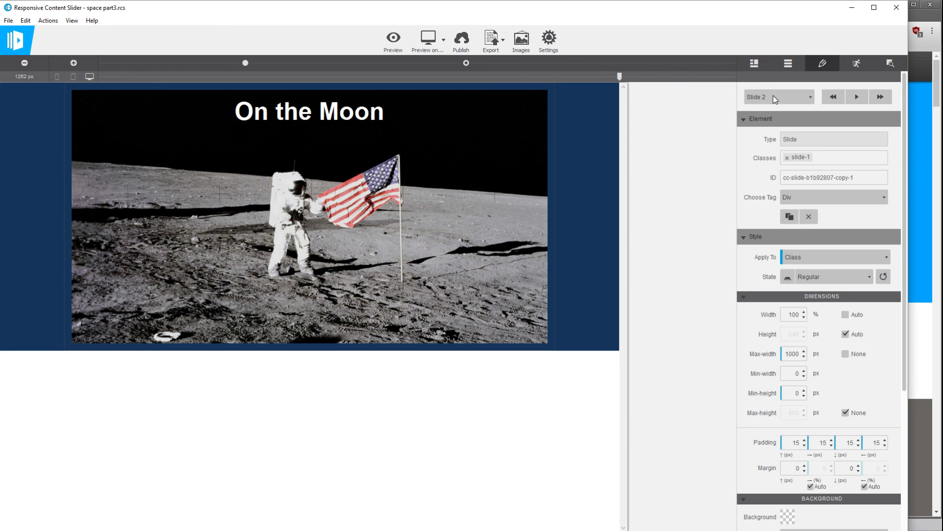
left_click(832, 96)
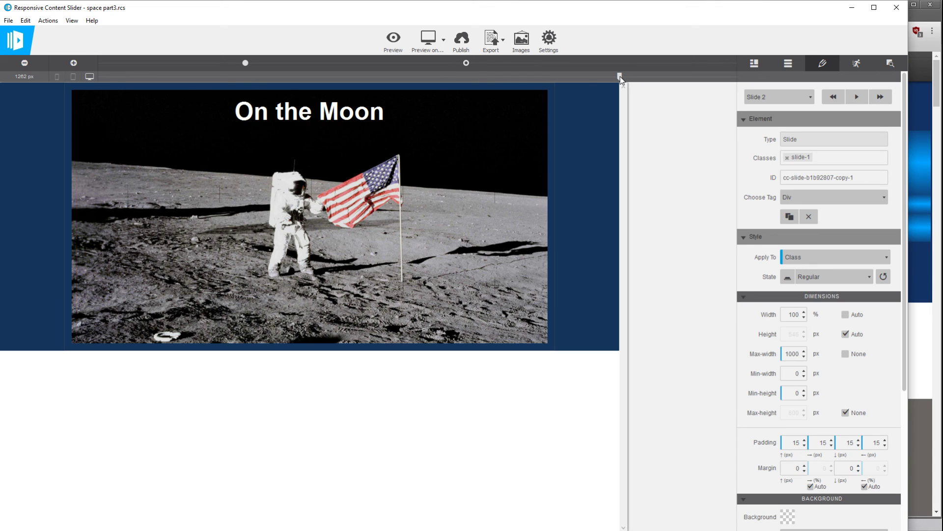
left_click(778, 98)
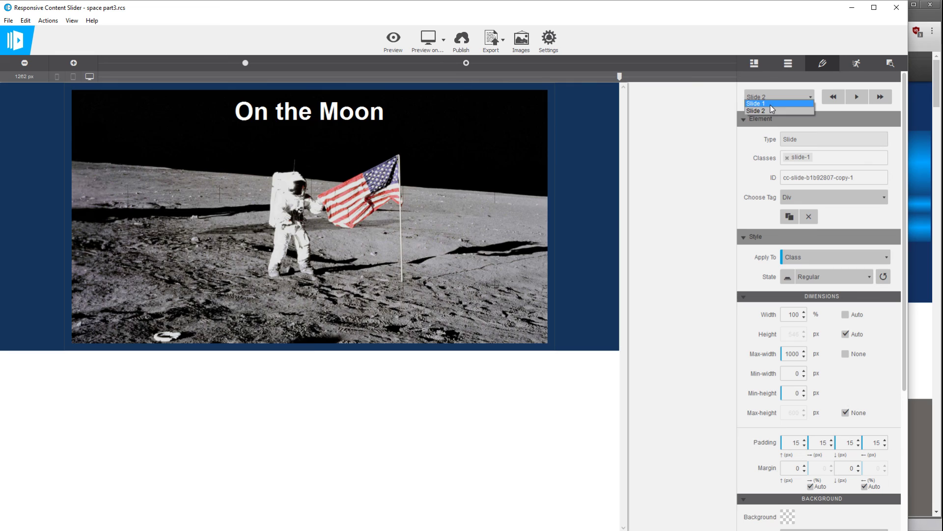
left_click(755, 103)
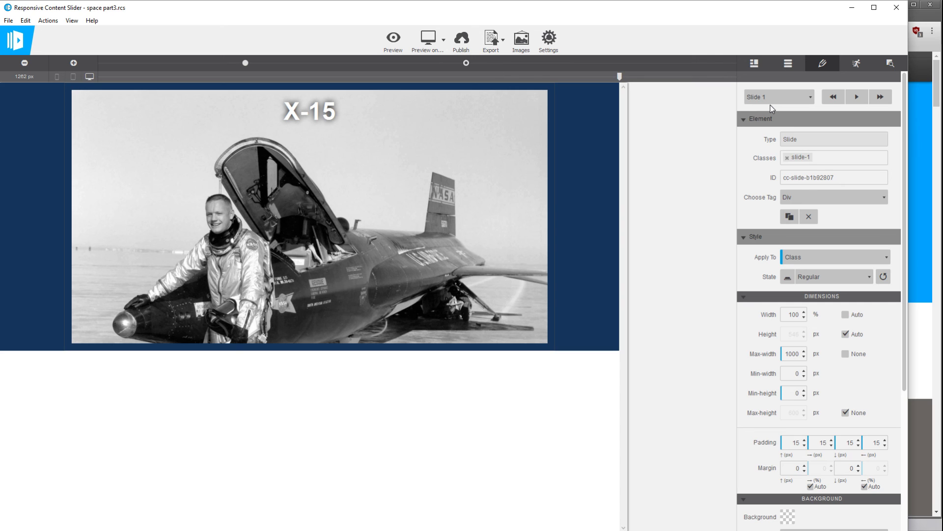
left_click_drag(620, 77, 502, 77)
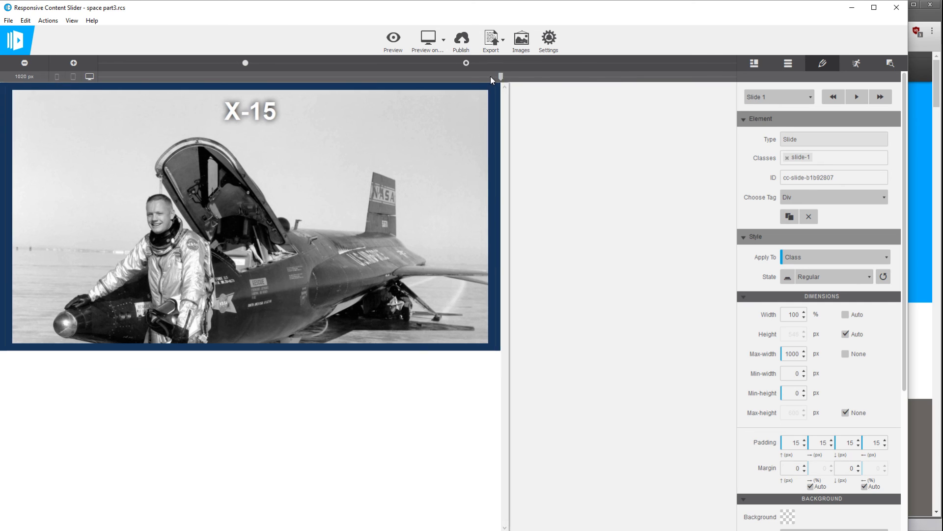
left_click_drag(499, 77, 354, 77)
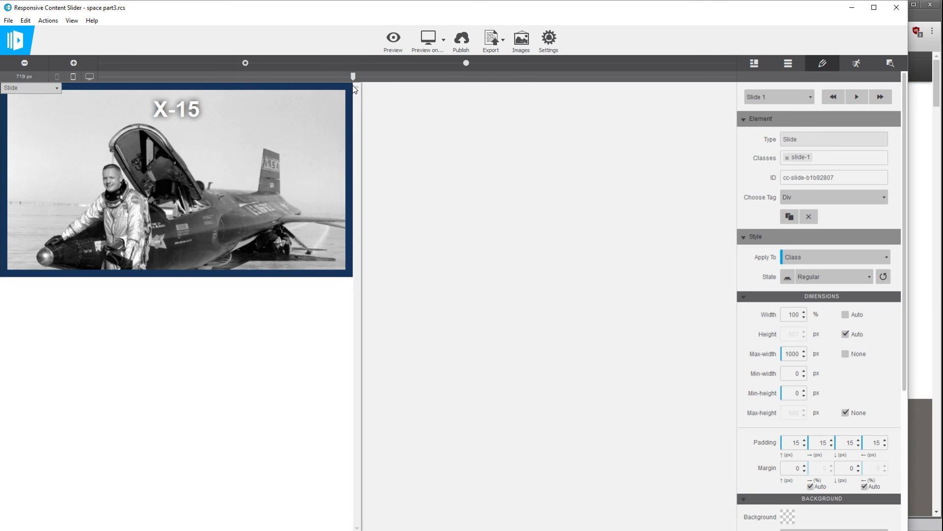
left_click_drag(353, 75, 331, 76)
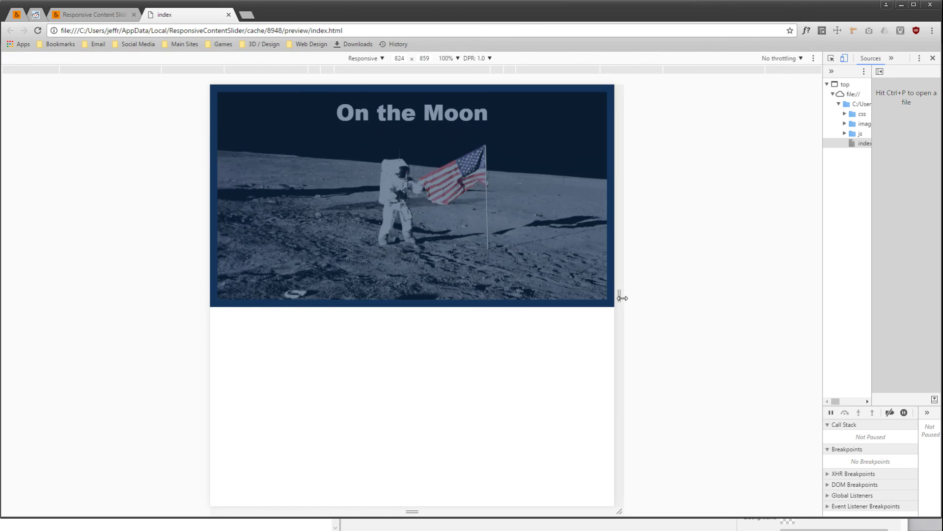
Widen the simulated viewport to about 1100 px to check the moon flag slide stays framed
left_click_drag(624, 297, 730, 306)
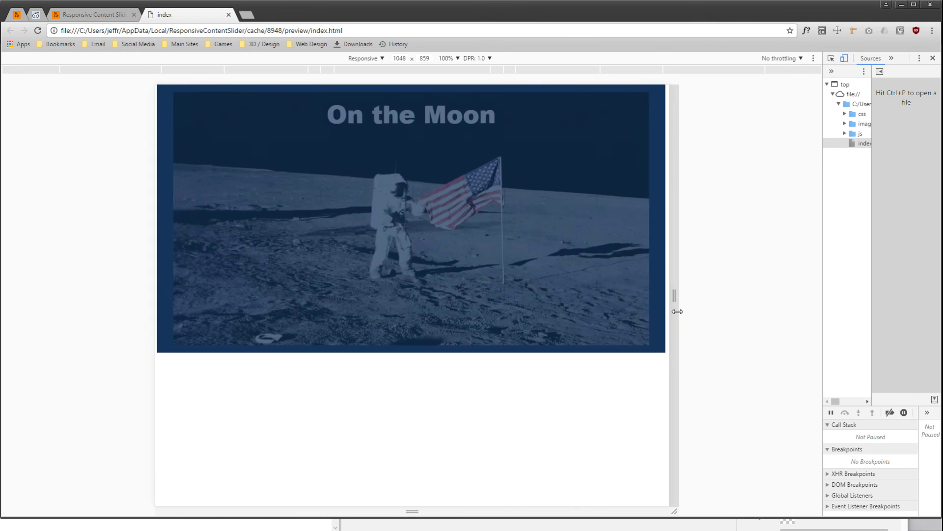
left_click_drag(678, 311, 685, 294)
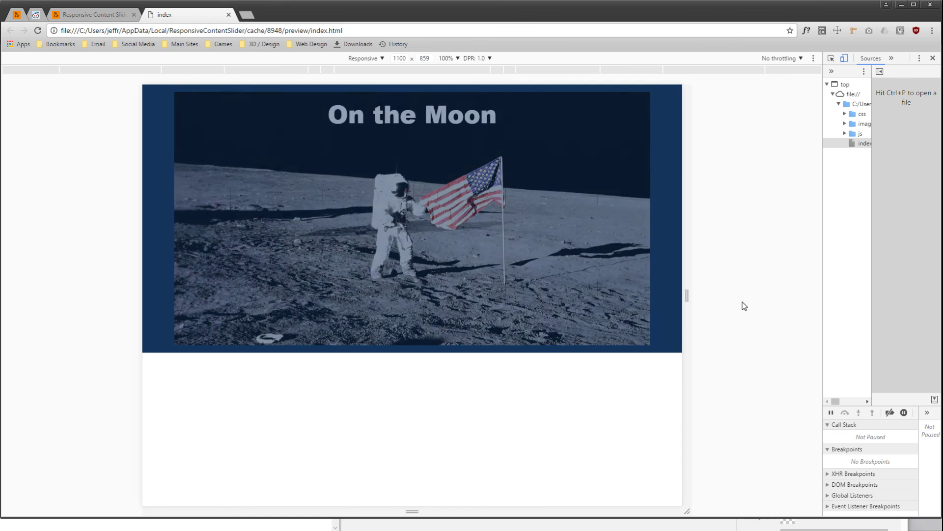